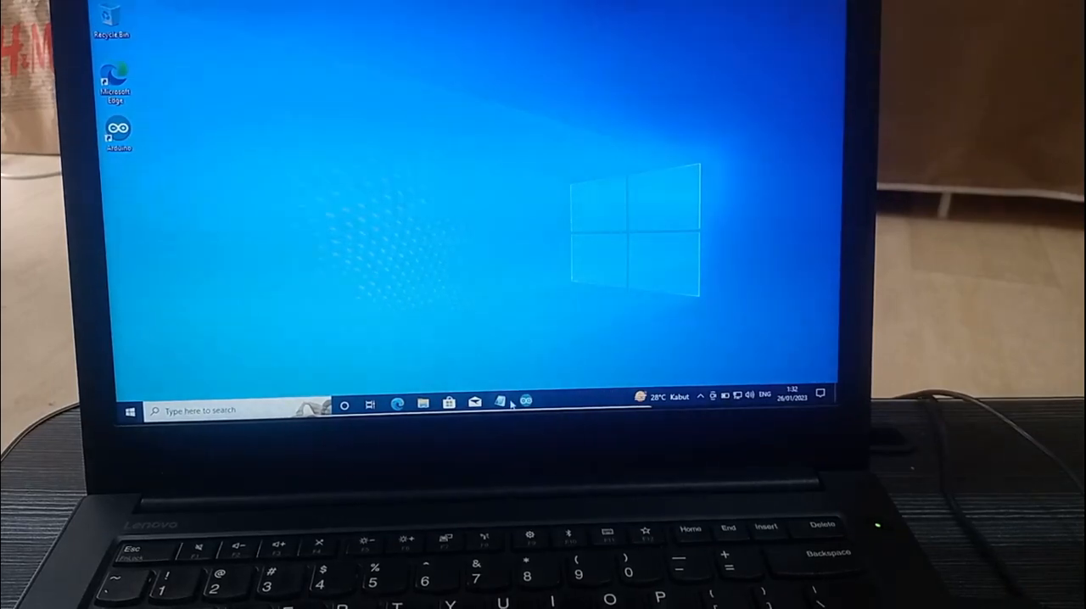
# - Let the plugged-in Digispark type 'park!' and seven 'Hello Digispark!' lines into the untitled note
pyautogui.click(499, 402)
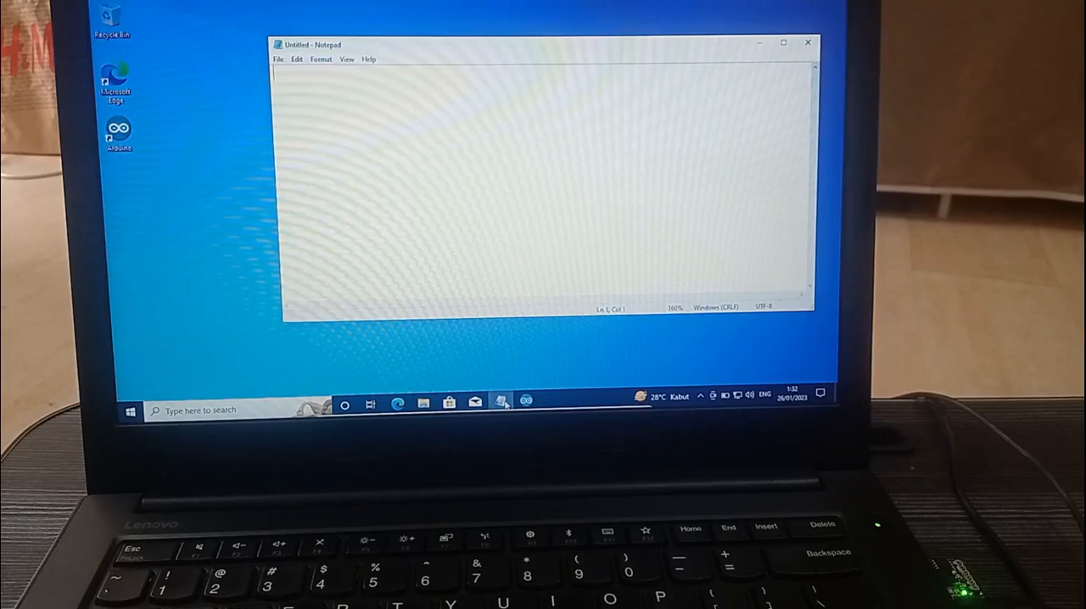
pyautogui.write('park!')
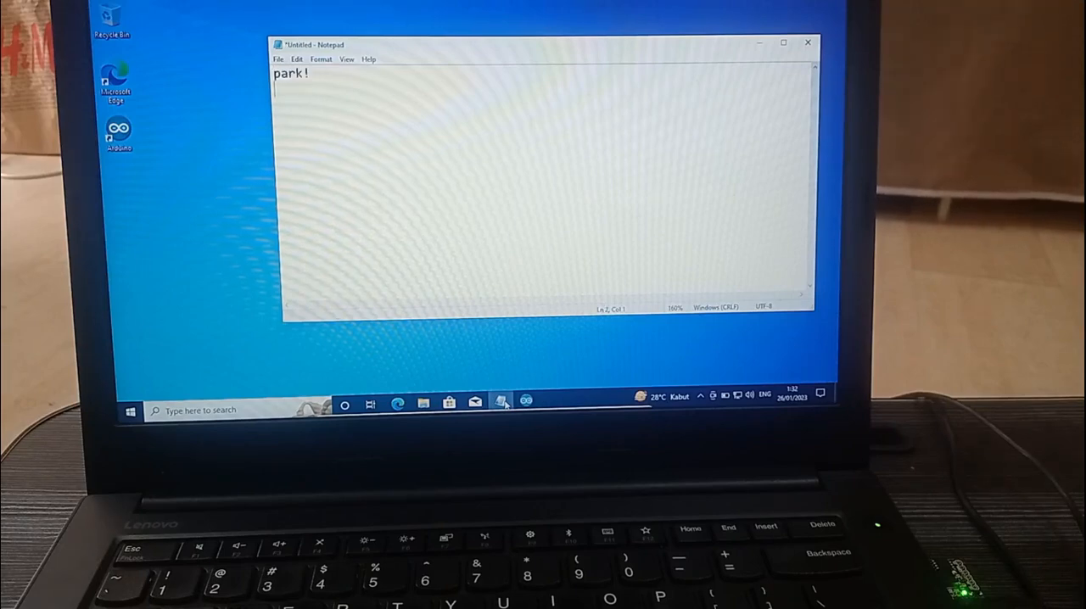
pyautogui.write('Hello Digispark!')
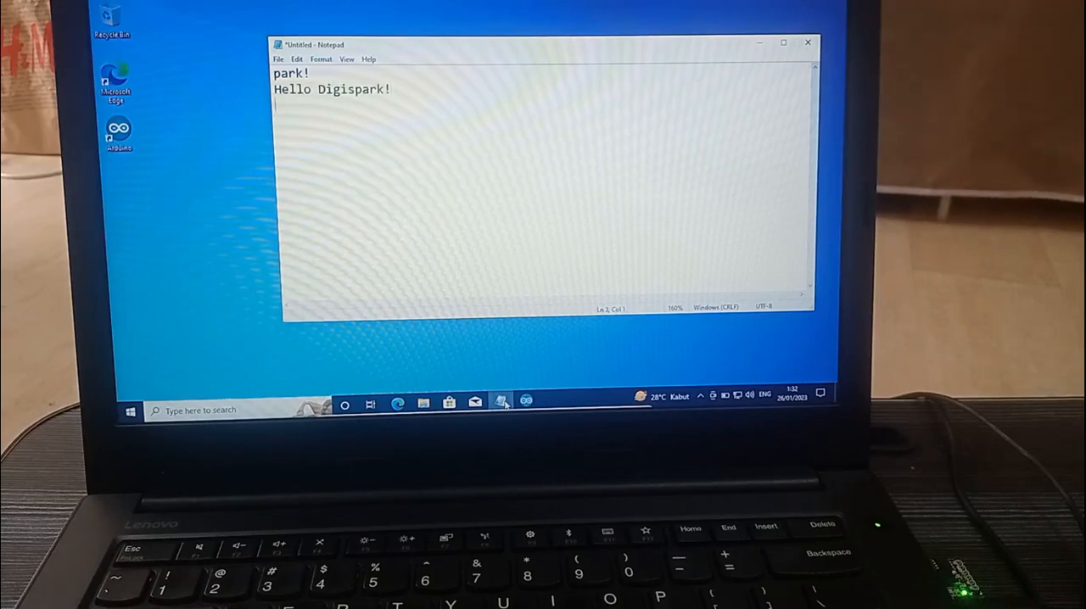
pyautogui.write('Hello Digispark!')
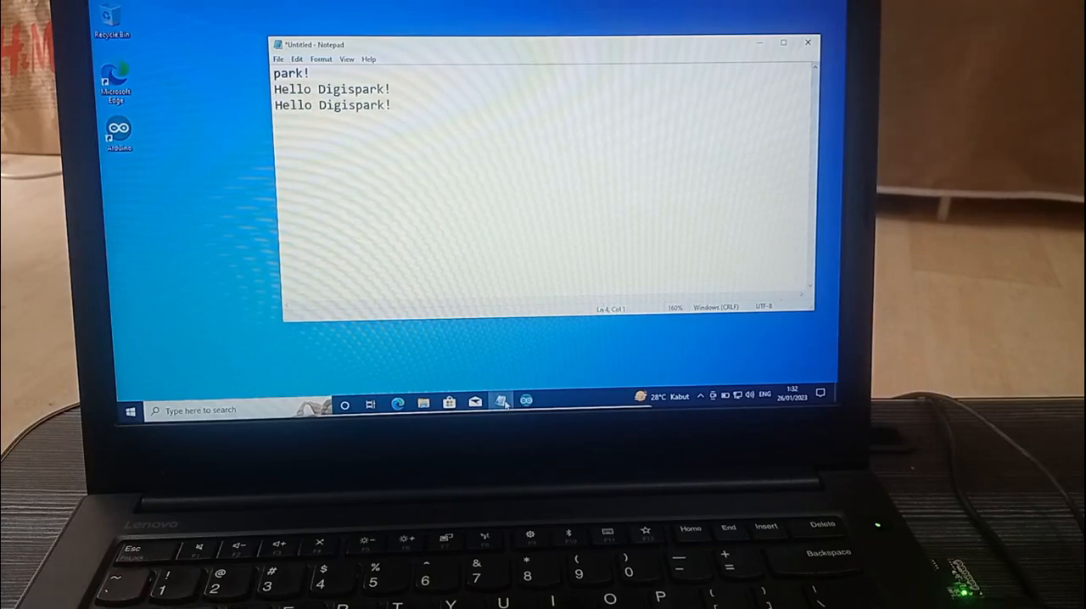
pyautogui.write('Hello Dig')
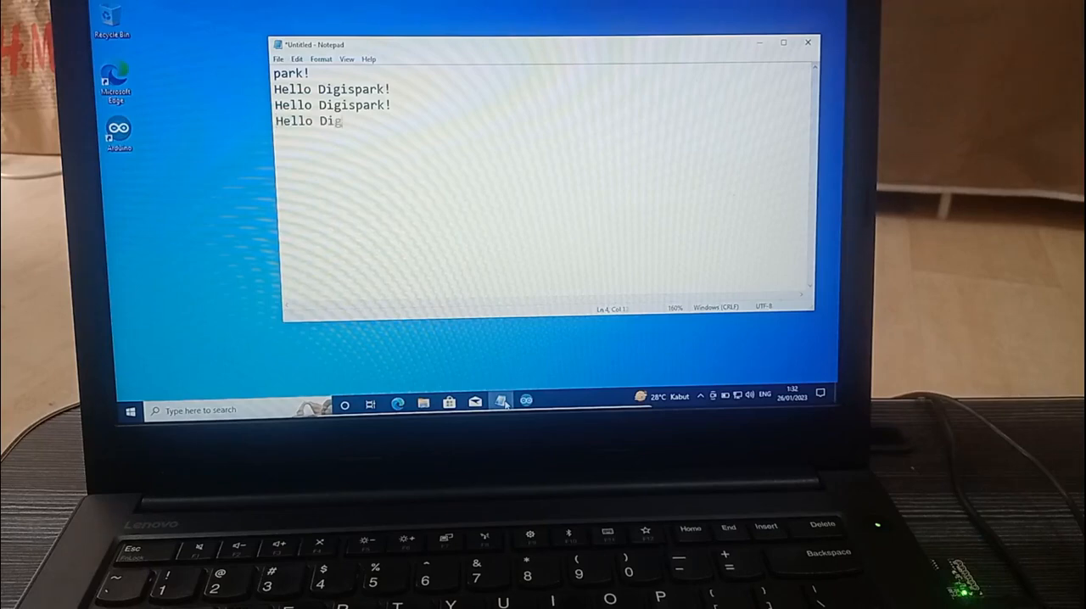
pyautogui.write('ispark!')
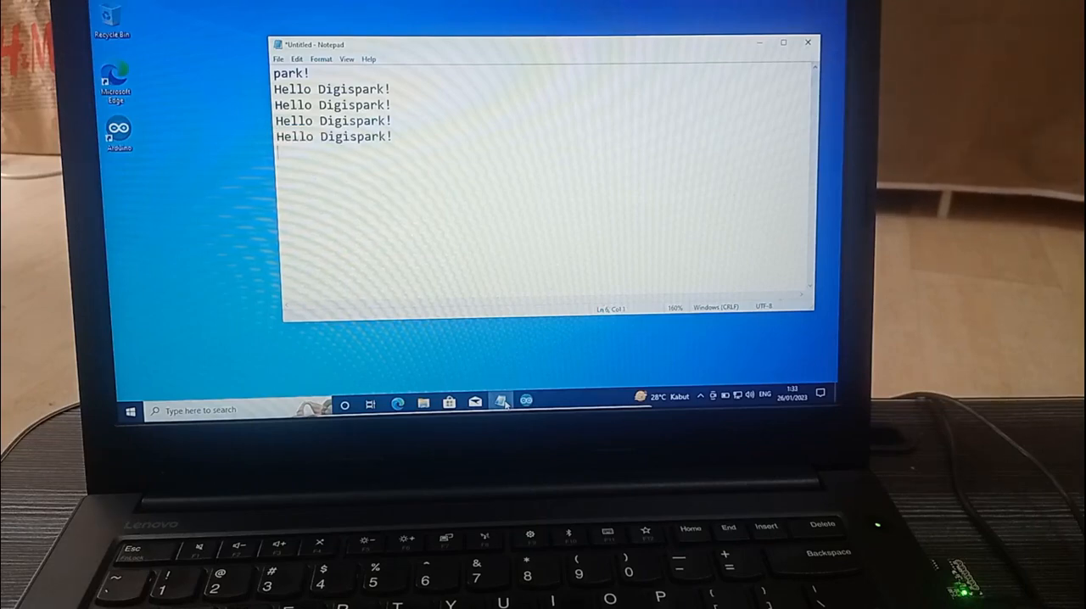
pyautogui.write('Hello Digispark!')
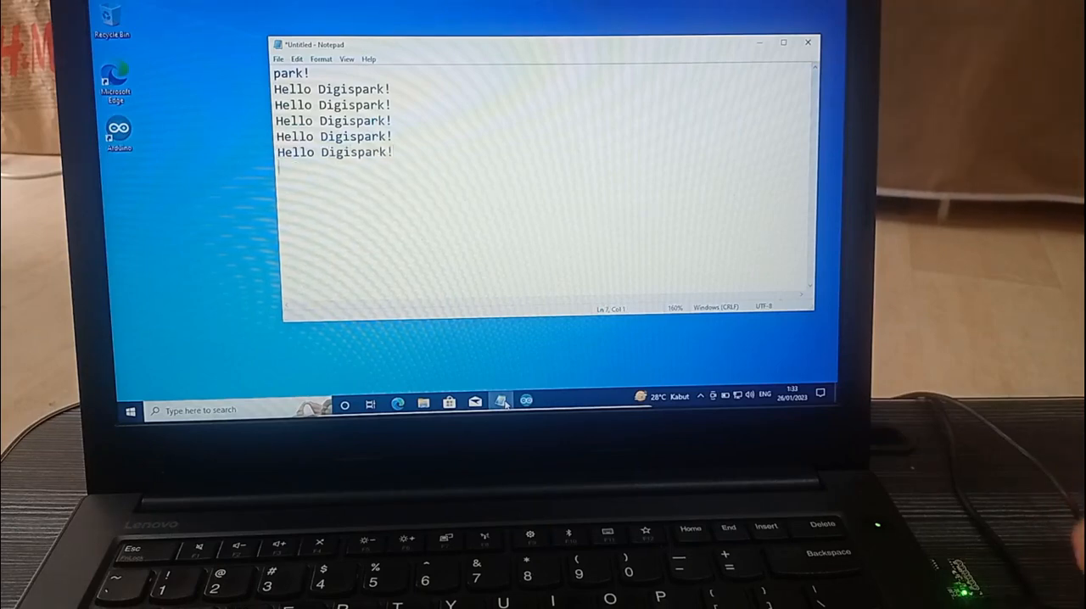
pyautogui.write('Hello Digispark!')
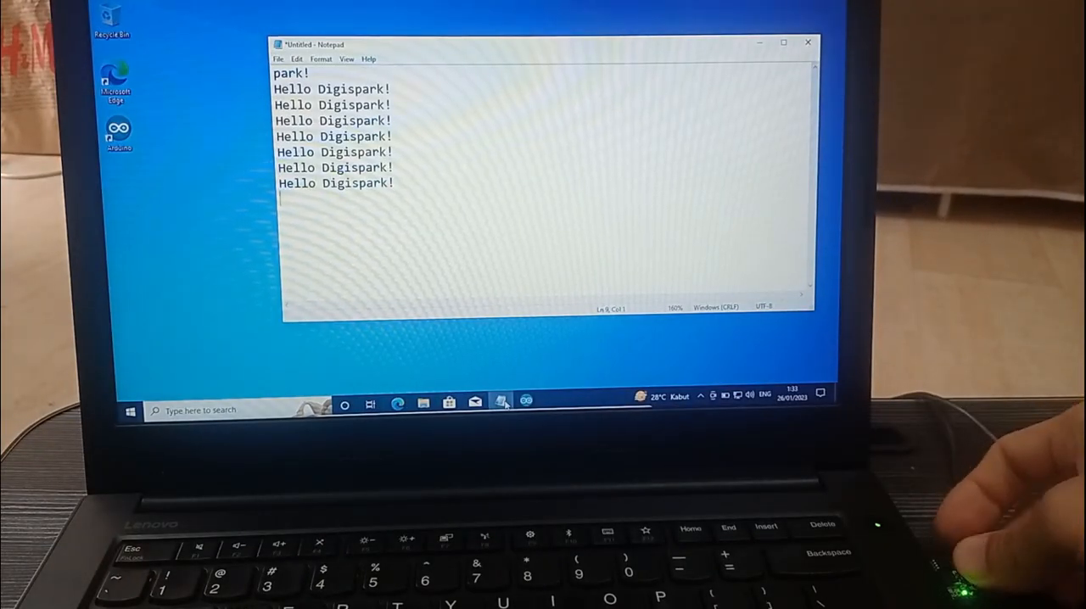
pyautogui.write('Hello Digispark!')
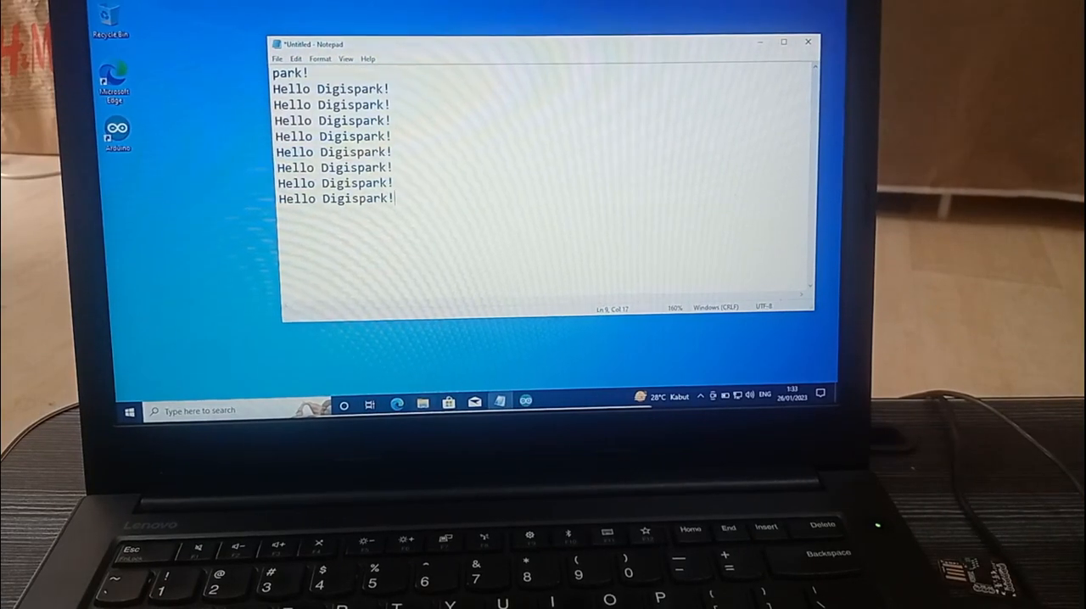
pyautogui.click(526, 404)
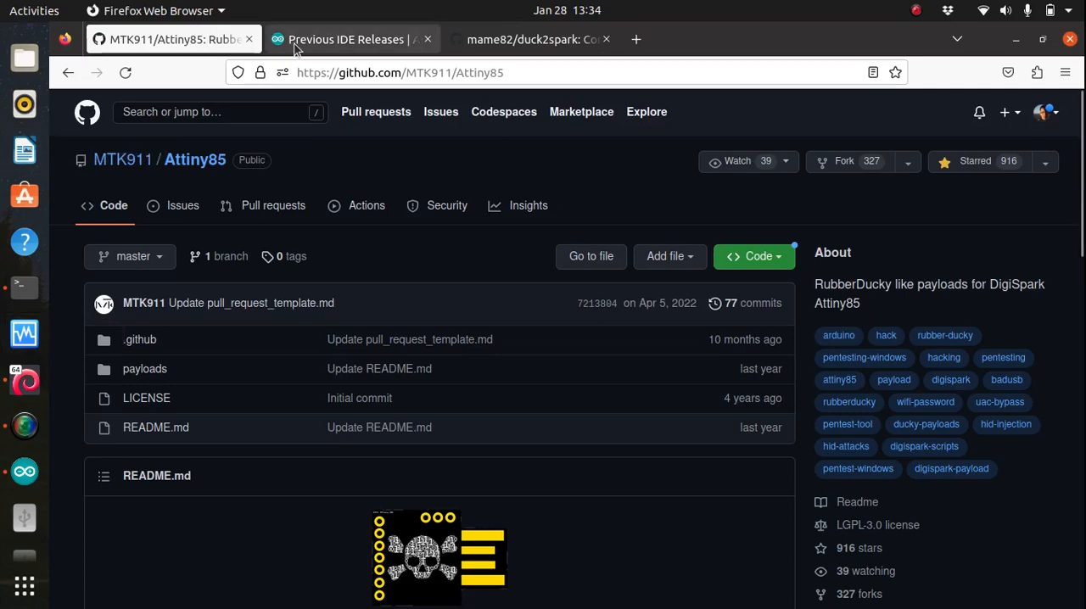
# - Show the Previous IDE Releases page and single out the 1.6.5 entry with its Linux downloads
pyautogui.click(348, 39)
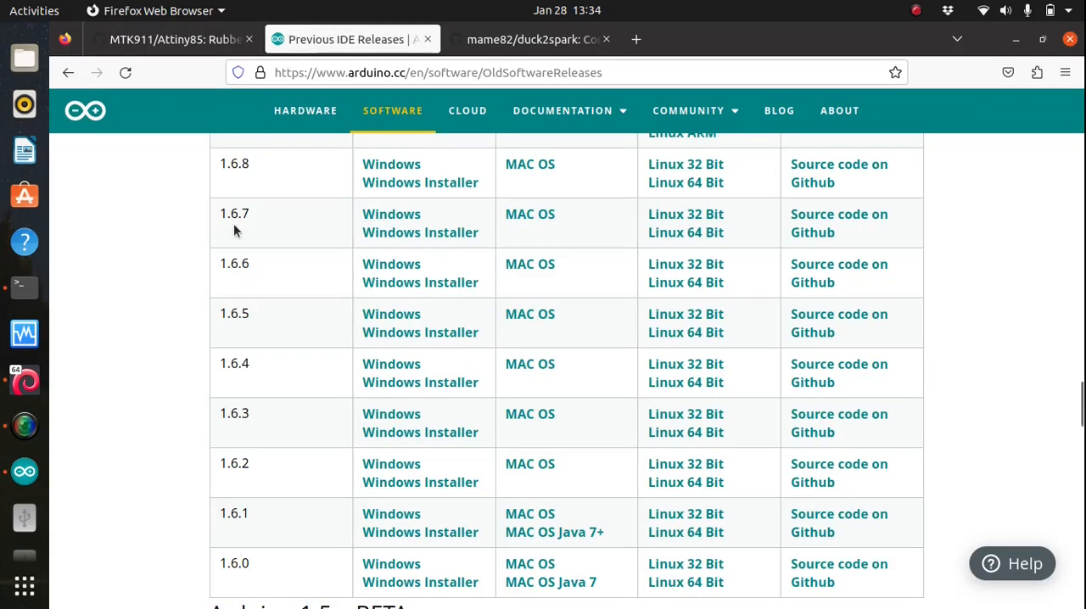
pyautogui.moveTo(210, 315)
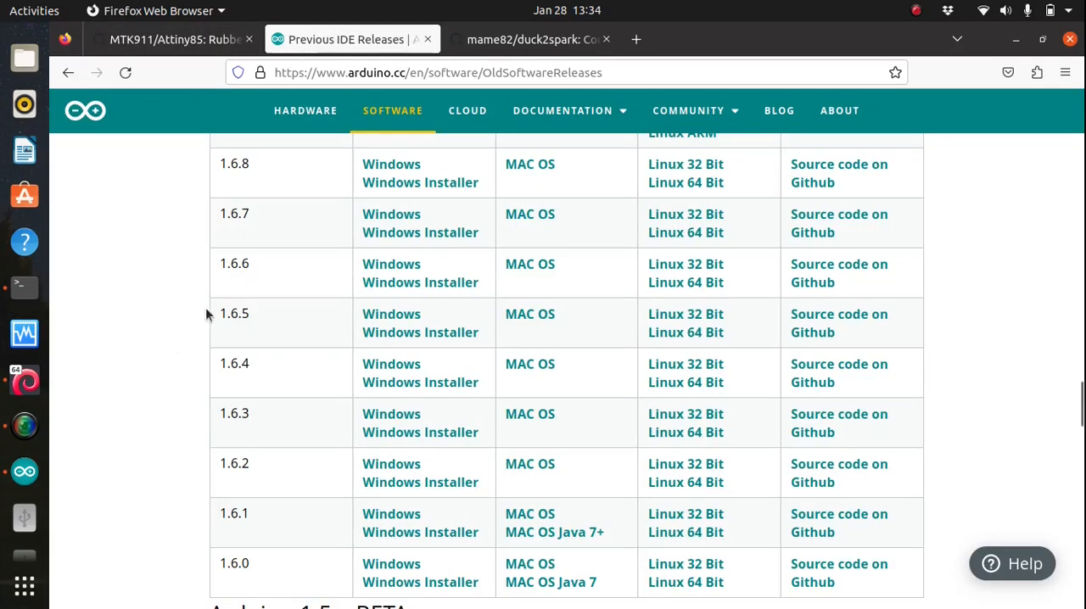
pyautogui.doubleClick(234, 313)
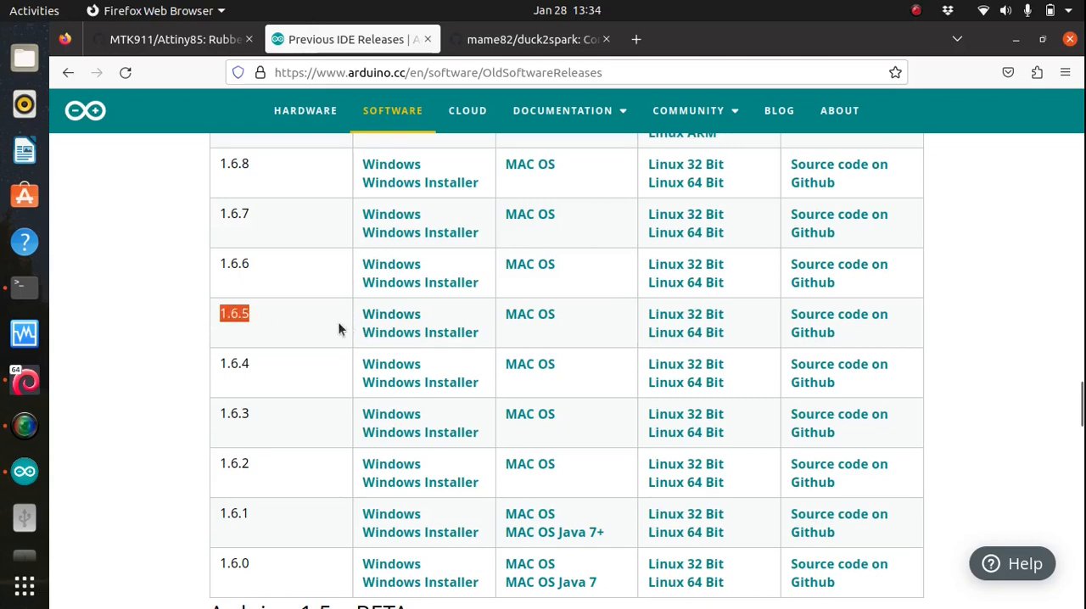
pyautogui.moveTo(337, 329)
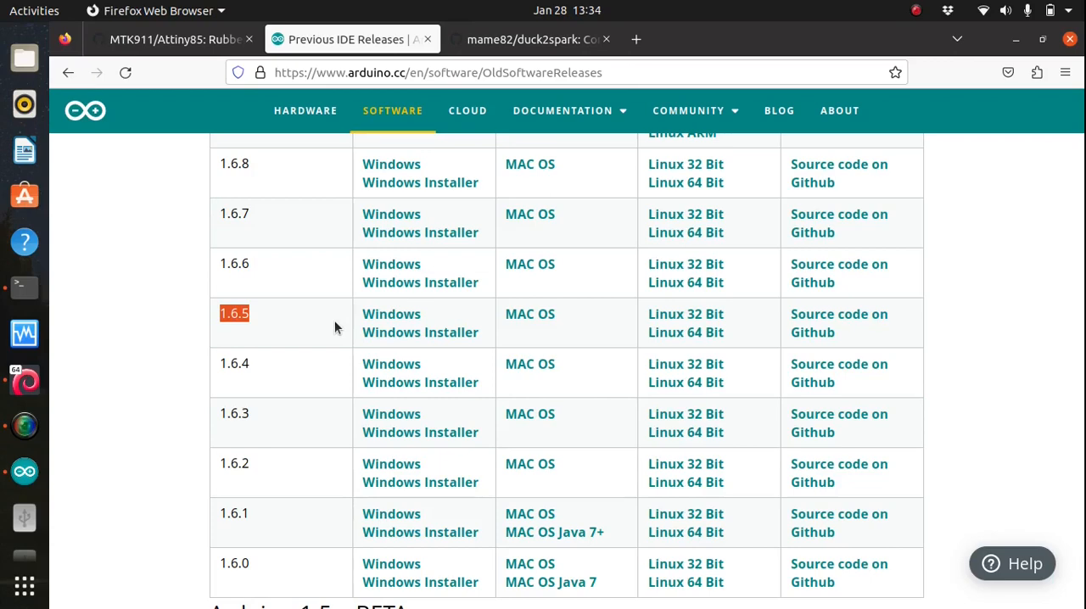
pyautogui.moveTo(685, 333)
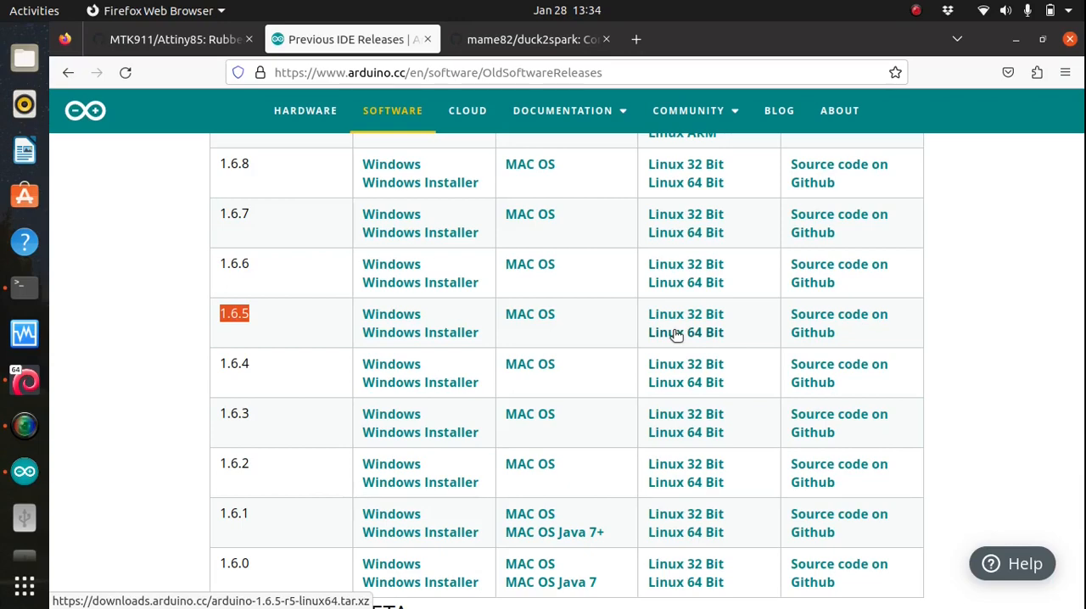
pyautogui.moveTo(522, 348)
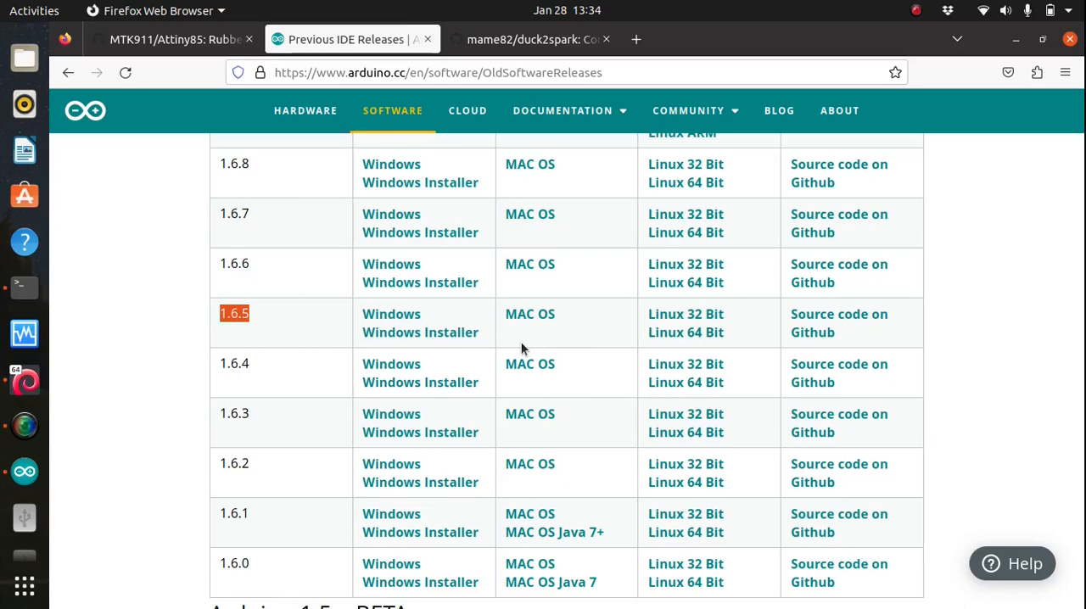
pyautogui.moveTo(24, 286)
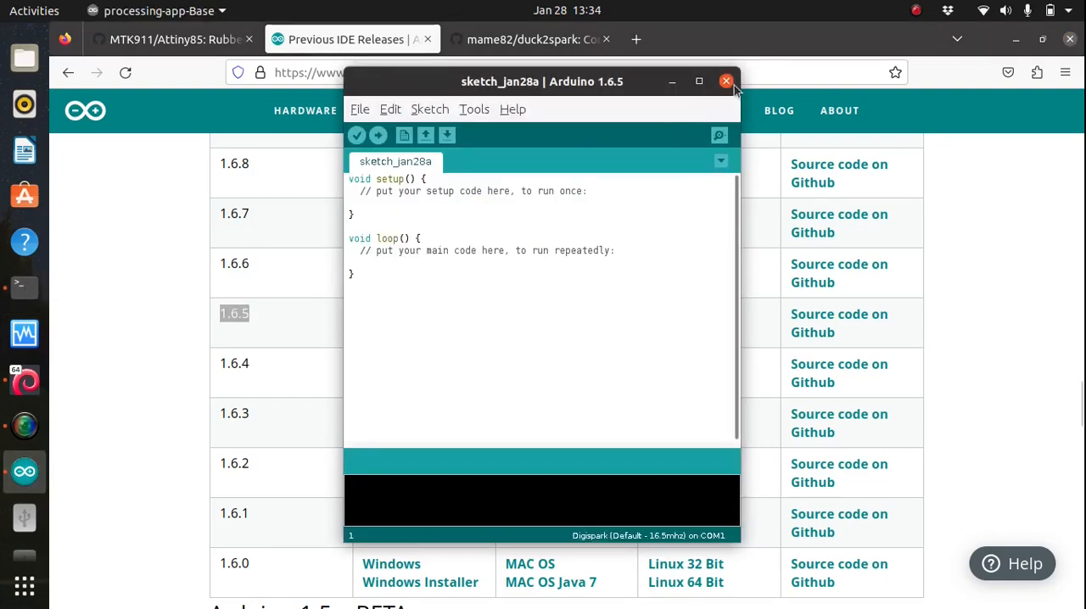
# - Close the running IDE and relaunch Arduino 1.6.5 via cd arduino-1.6.5-r5/, ls and ./arduino
pyautogui.click(726, 81)
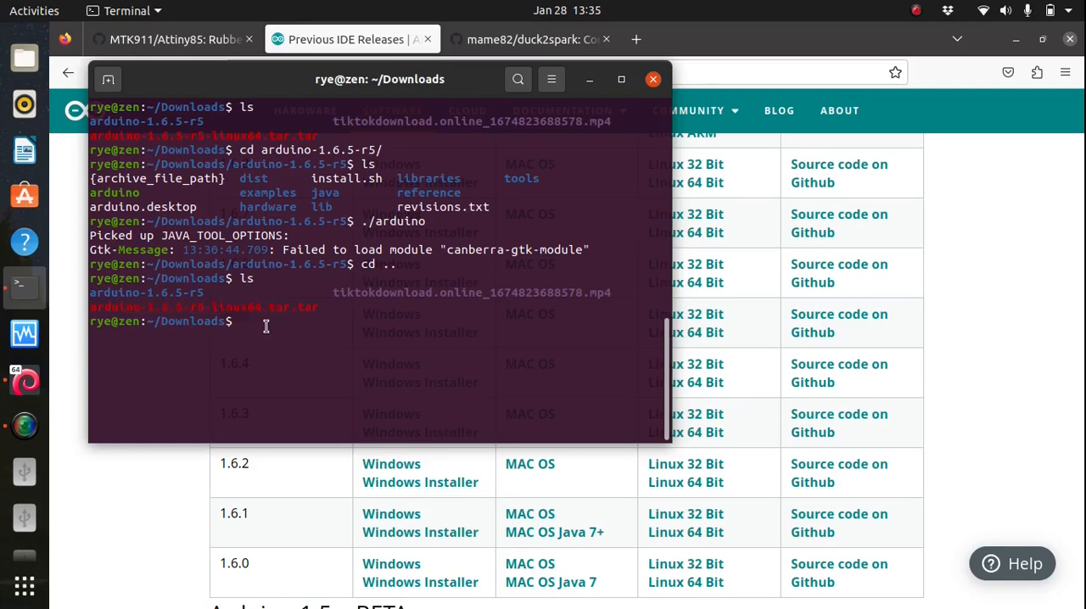
pyautogui.write('cd arduino-1.6.5-r5/')
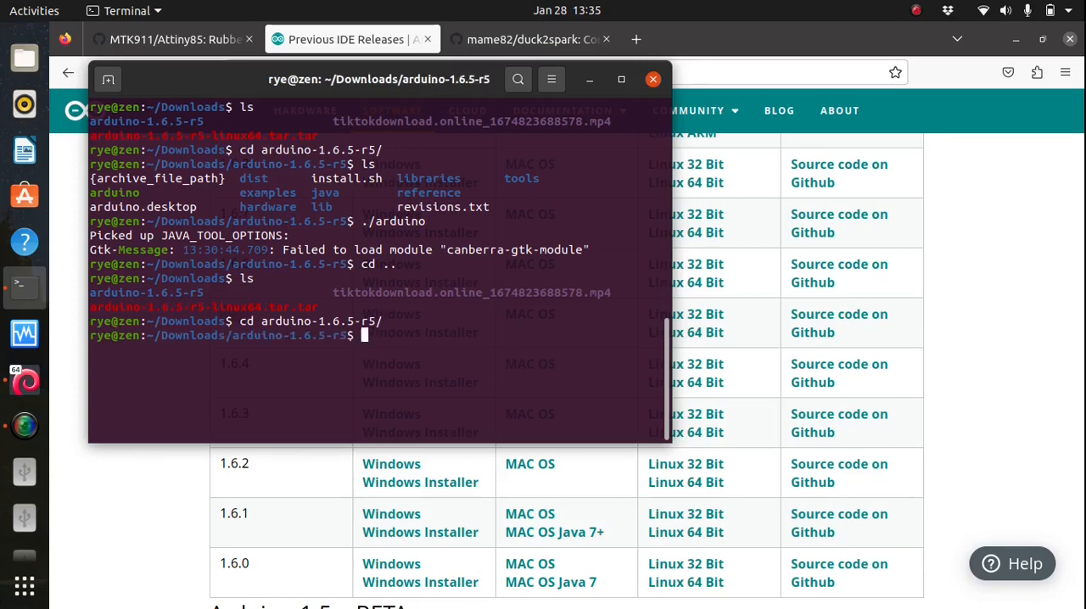
pyautogui.write('ls')
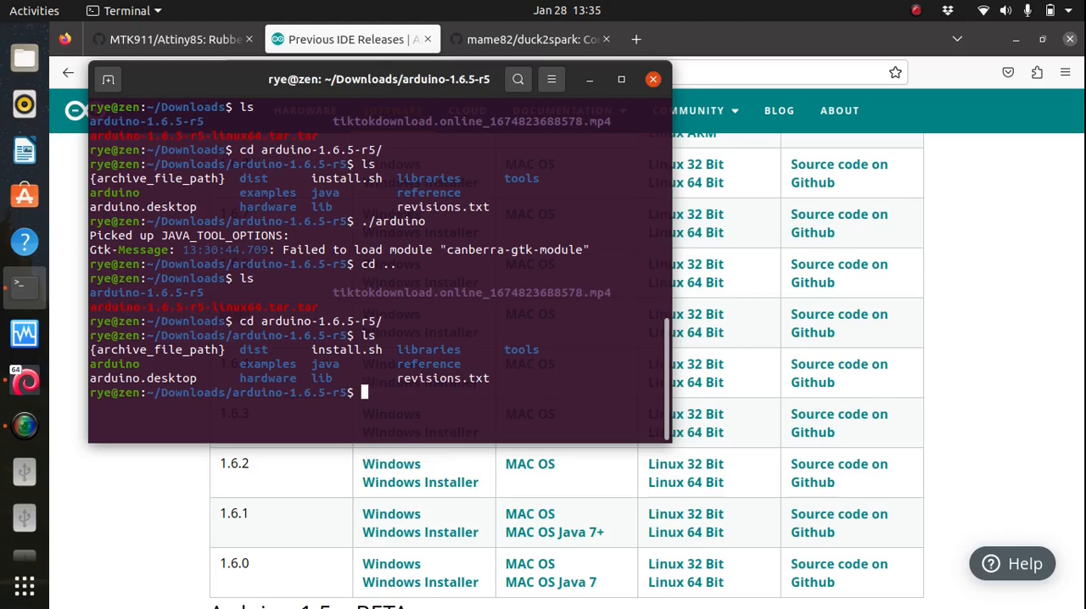
pyautogui.write('./ard')
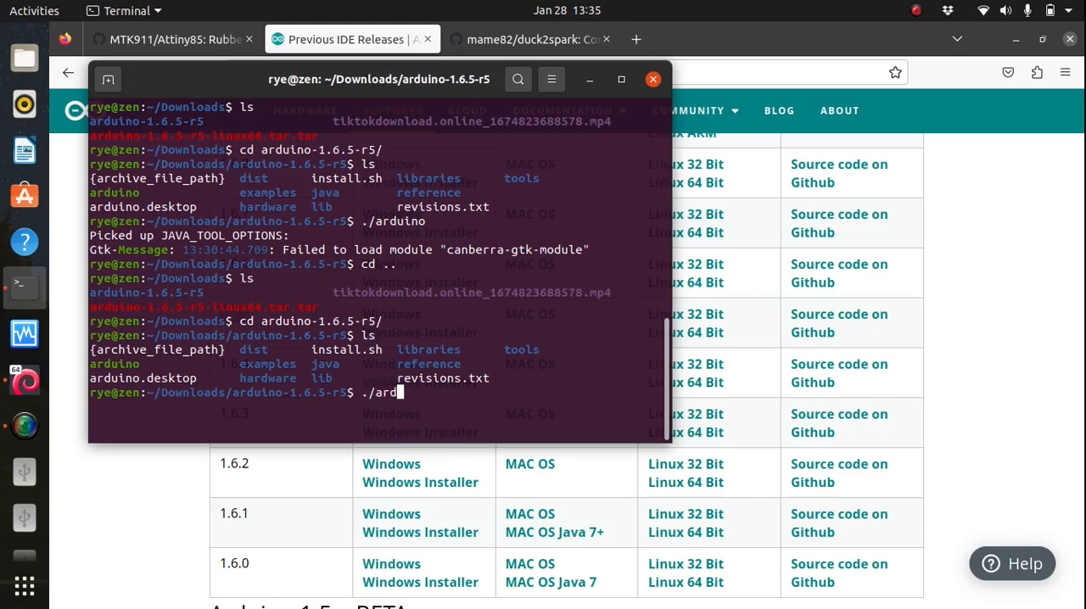
pyautogui.press('Return')
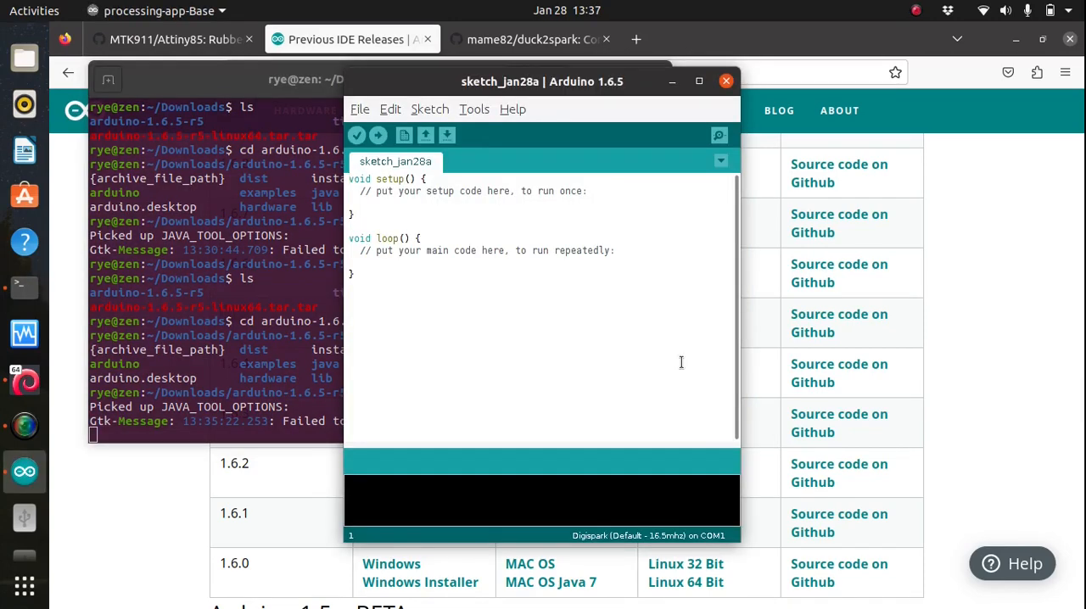
pyautogui.click(350, 178)
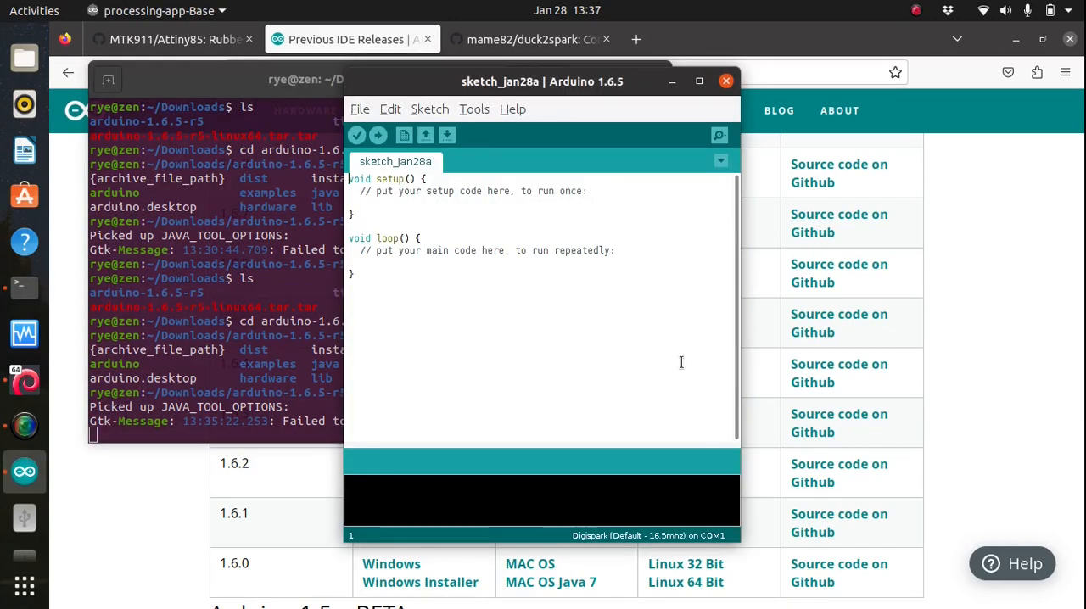
pyautogui.click(360, 108)
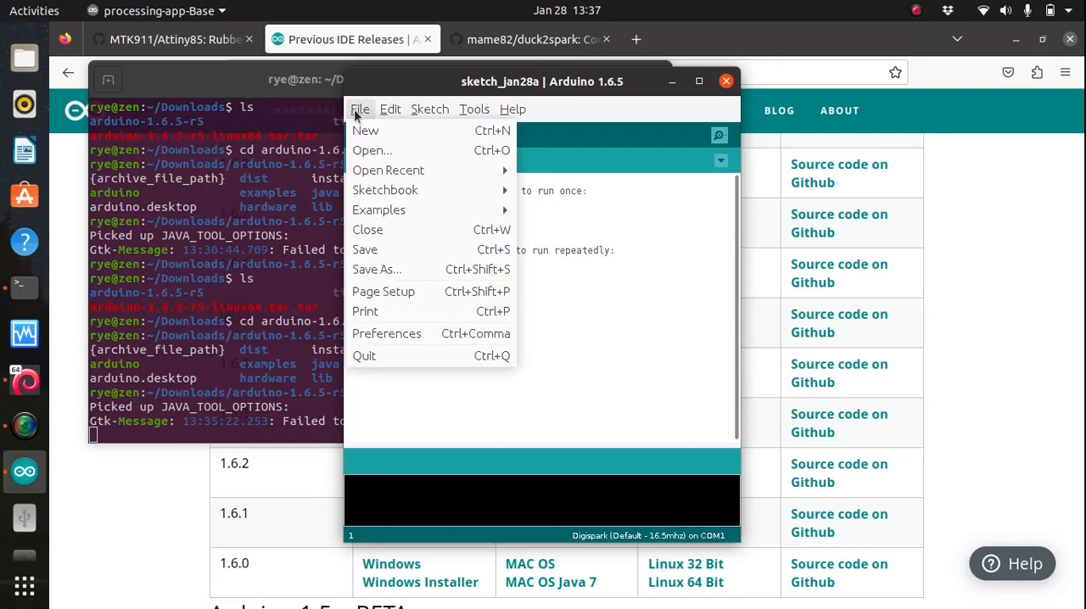
pyautogui.moveTo(387, 333)
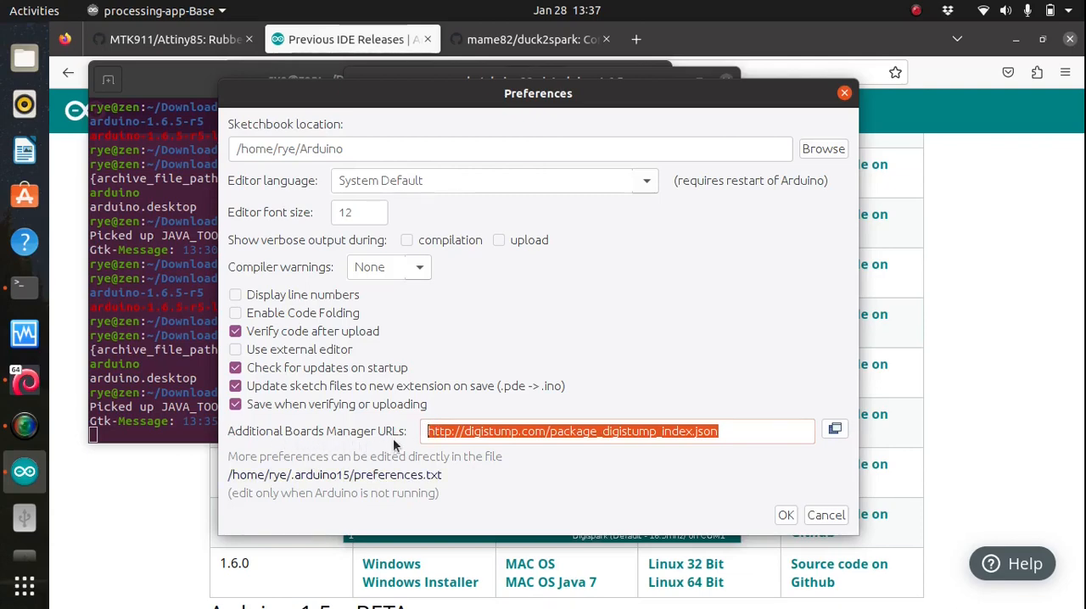
pyautogui.moveTo(476, 458)
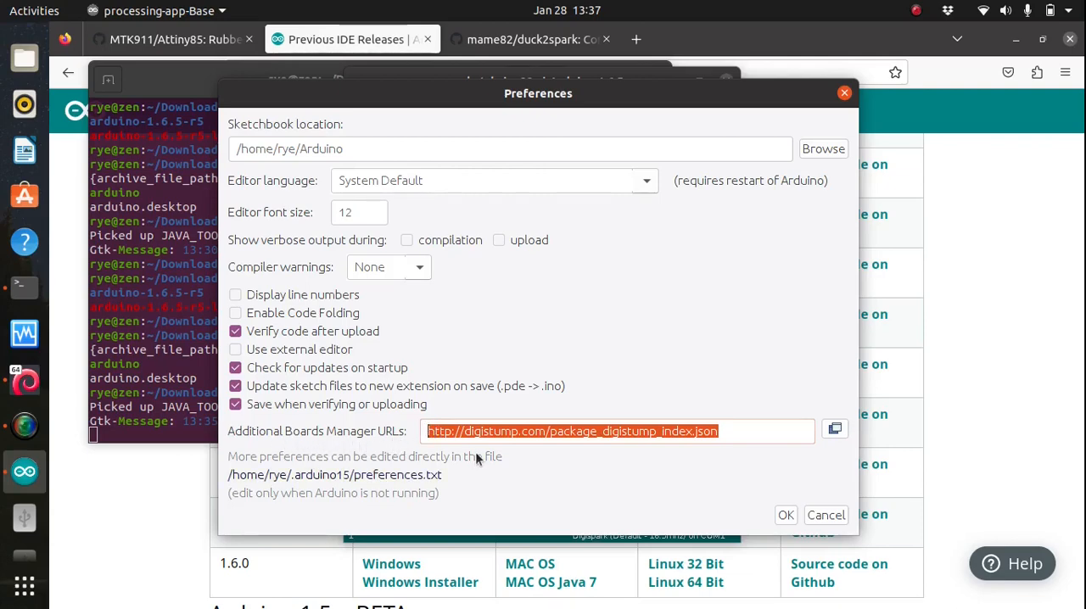
pyautogui.moveTo(800, 526)
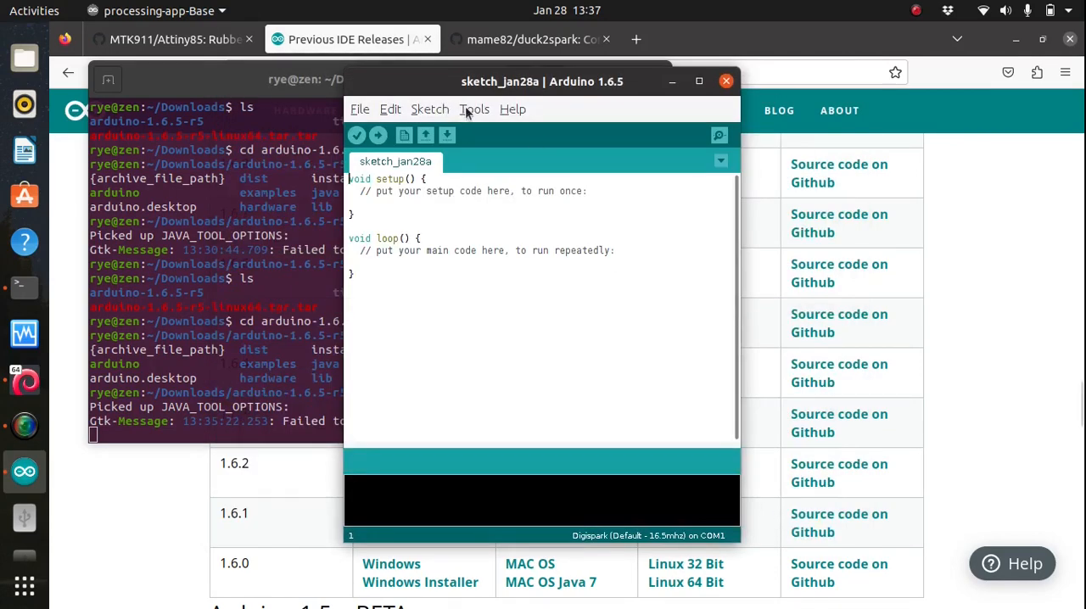
# - In Boards Manager, search 'digi' and confirm Digistump AVR Boards 1.6.7 is installed
pyautogui.click(475, 109)
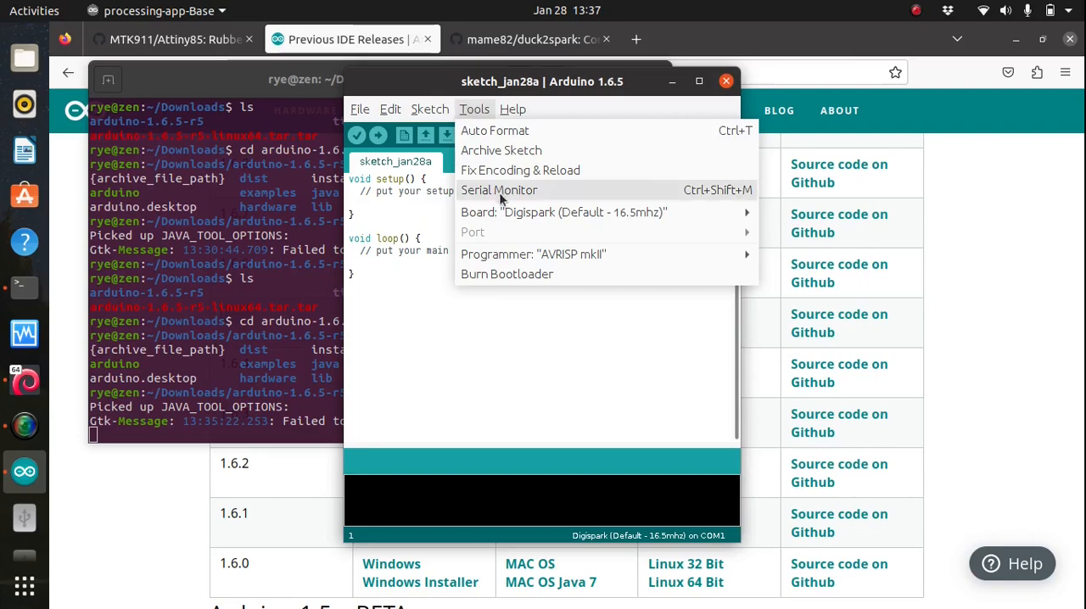
pyautogui.click(563, 212)
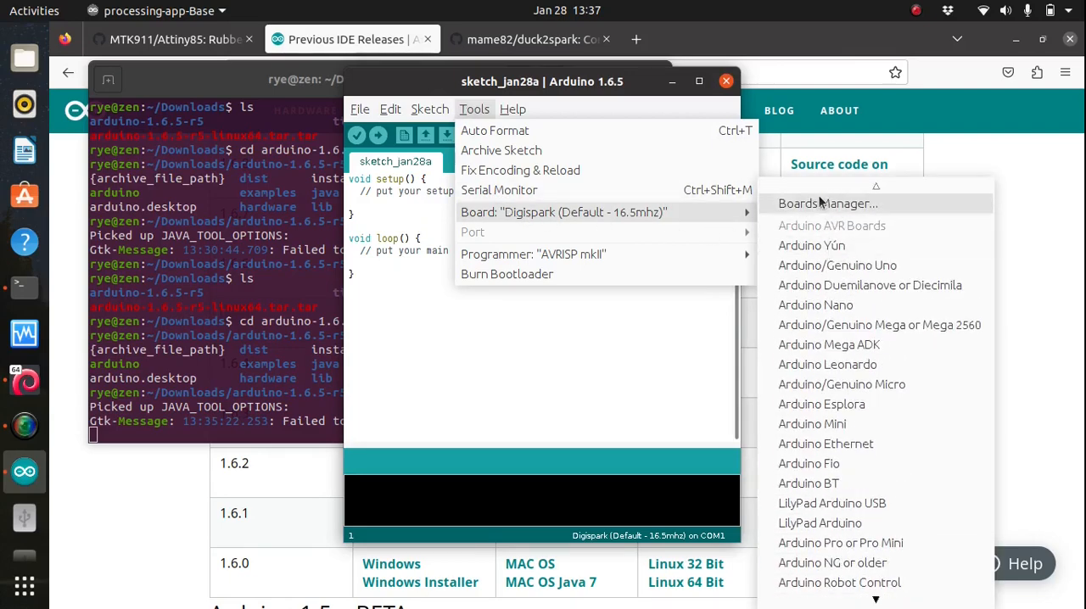
pyautogui.click(828, 204)
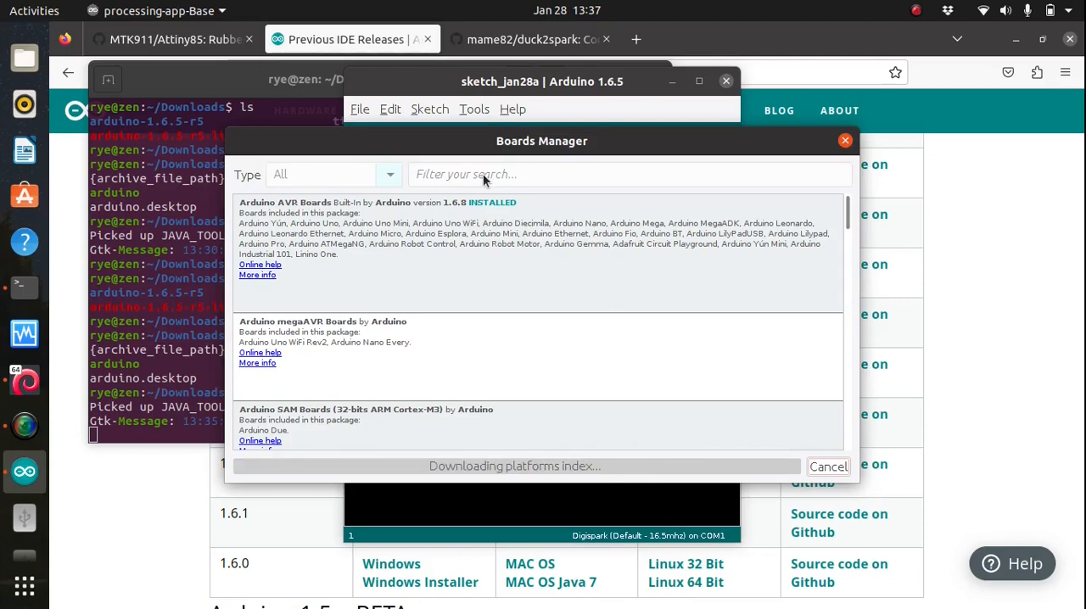
pyautogui.write('digistump')
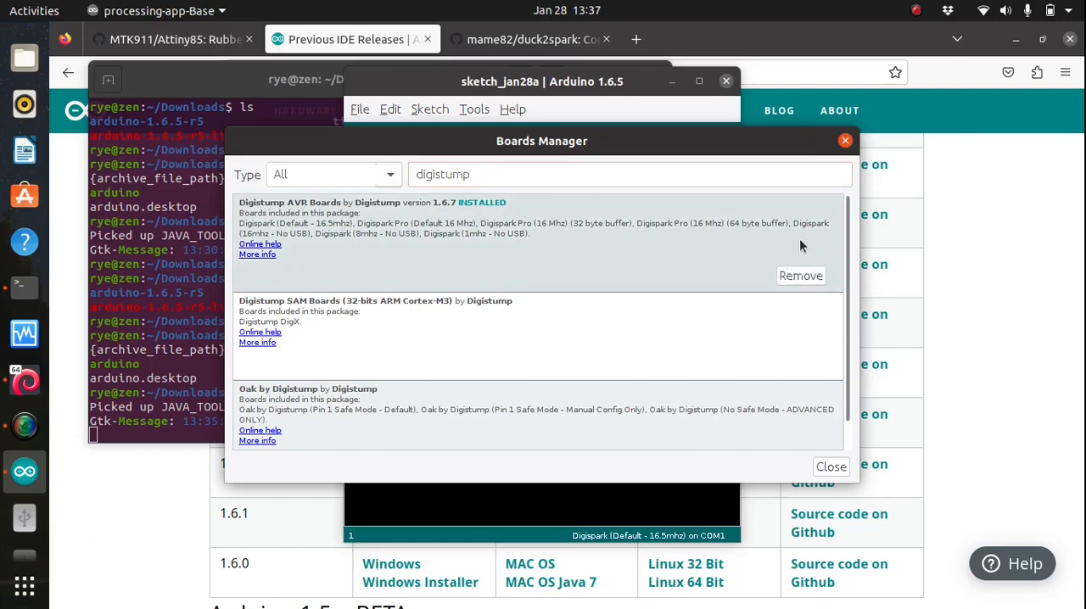
pyautogui.moveTo(682, 255)
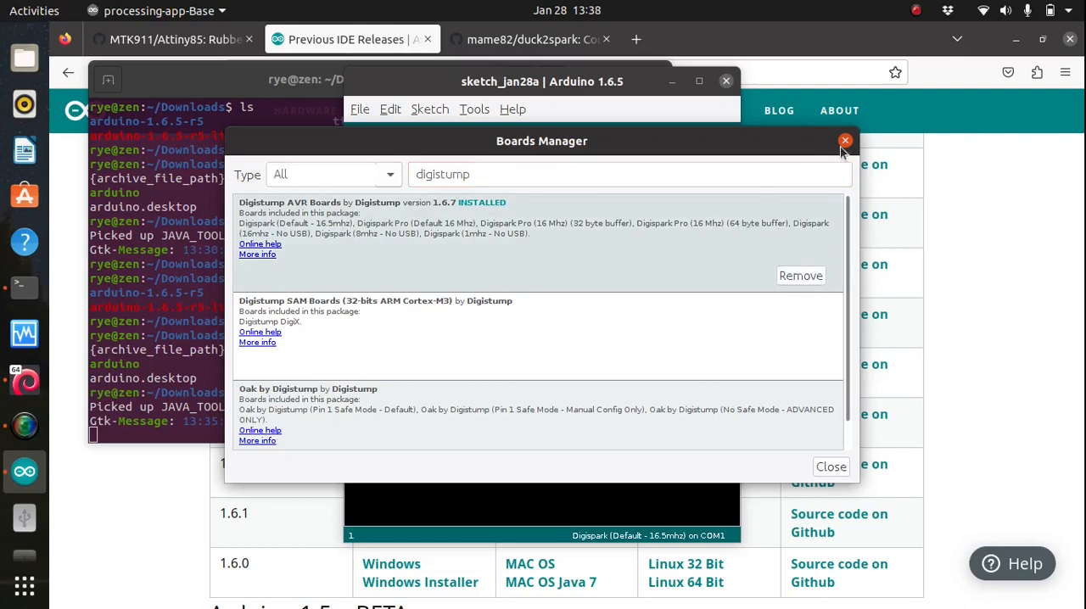
pyautogui.click(845, 140)
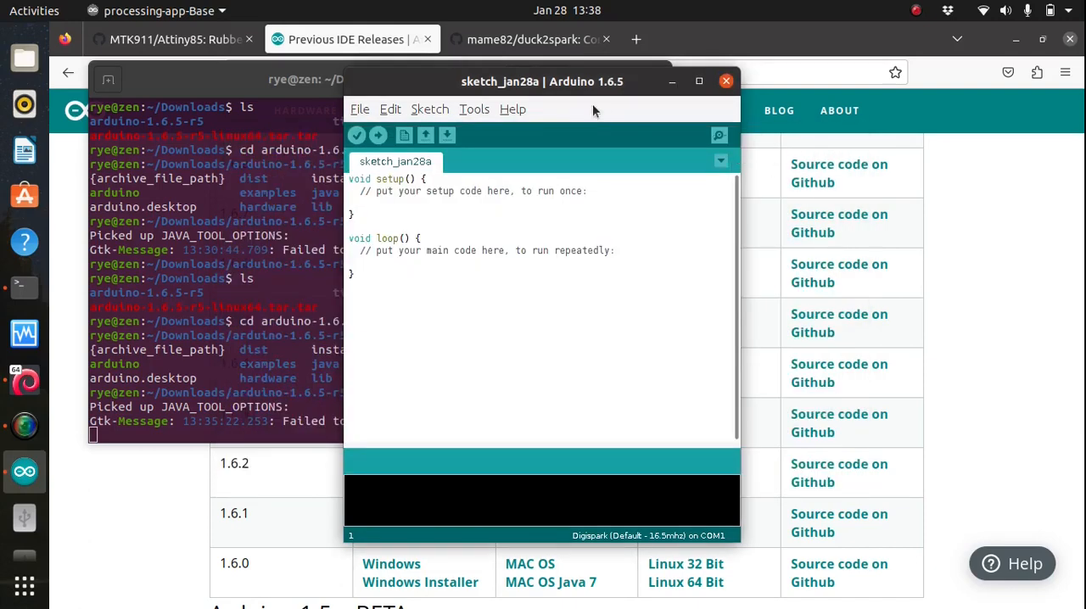
# - Check that Digispark is the selected board under Tools, then bring Firefox's duck2spark page forward
pyautogui.click(473, 108)
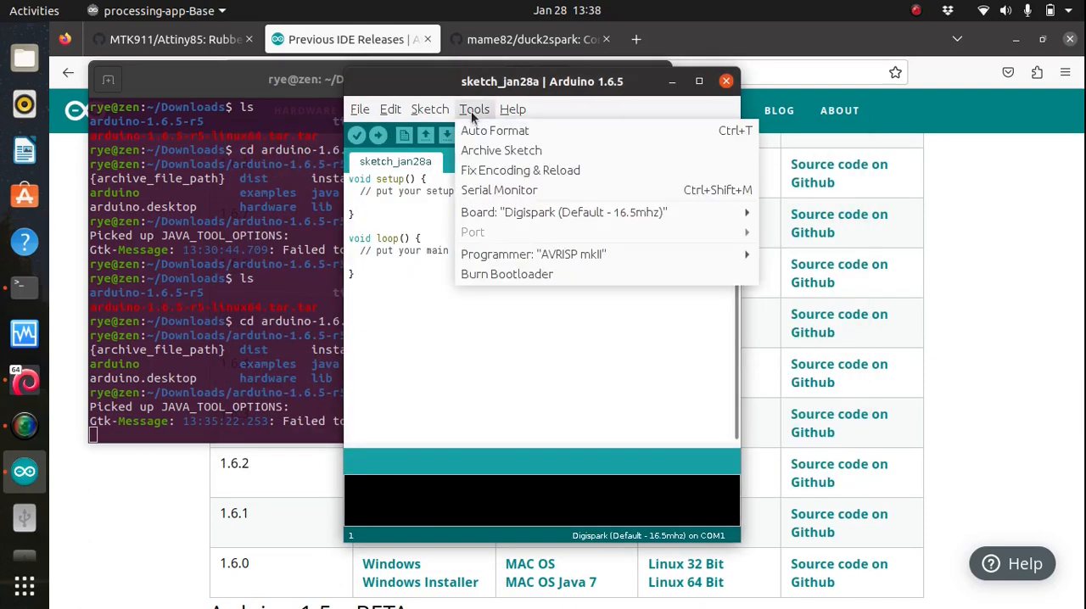
pyautogui.click(563, 212)
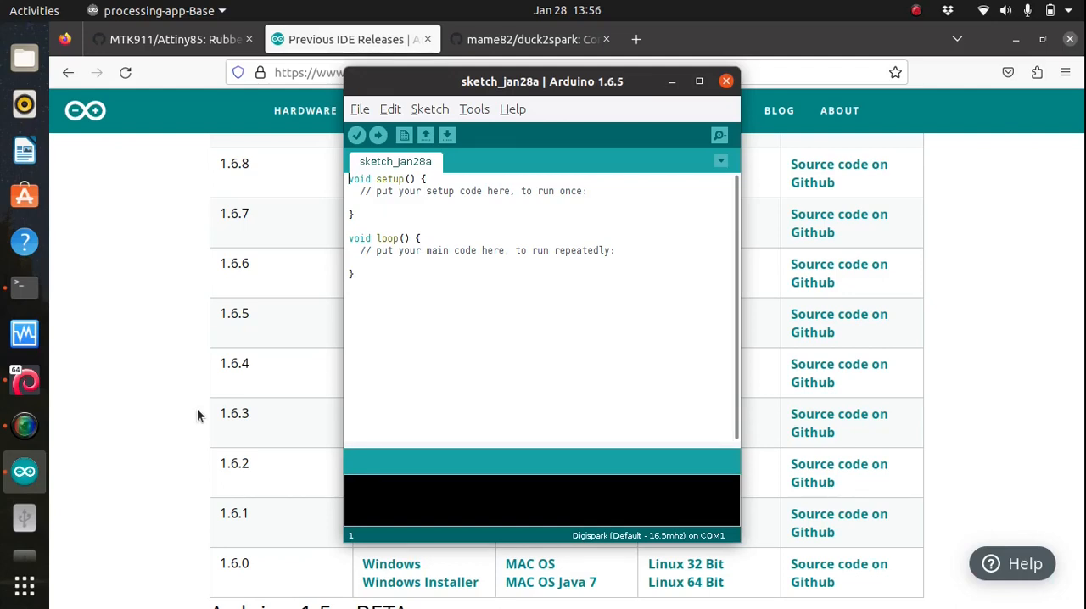
pyautogui.click(355, 264)
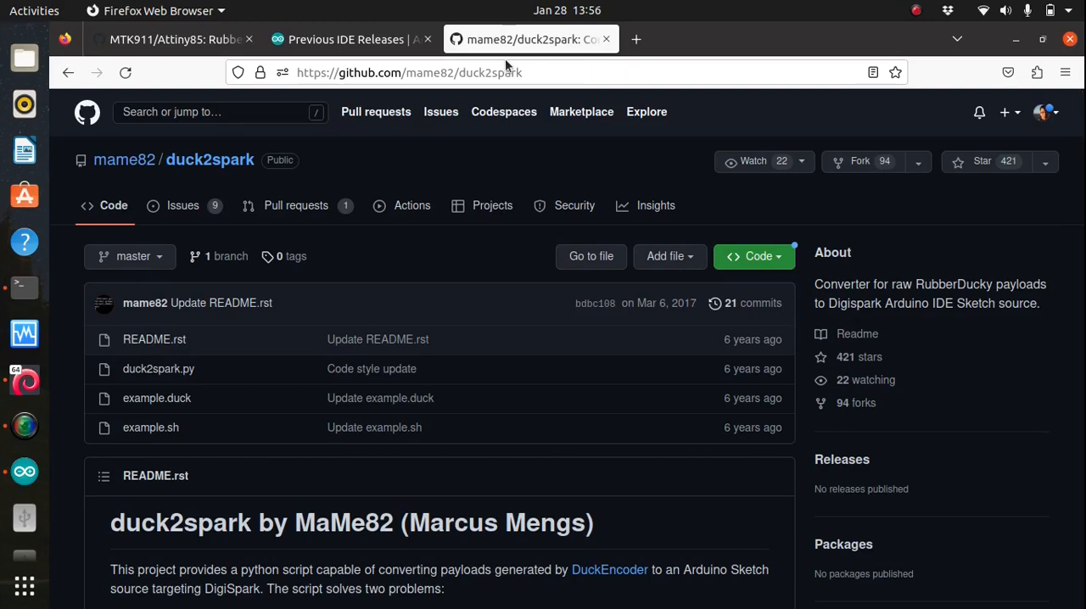
pyautogui.moveTo(227, 7)
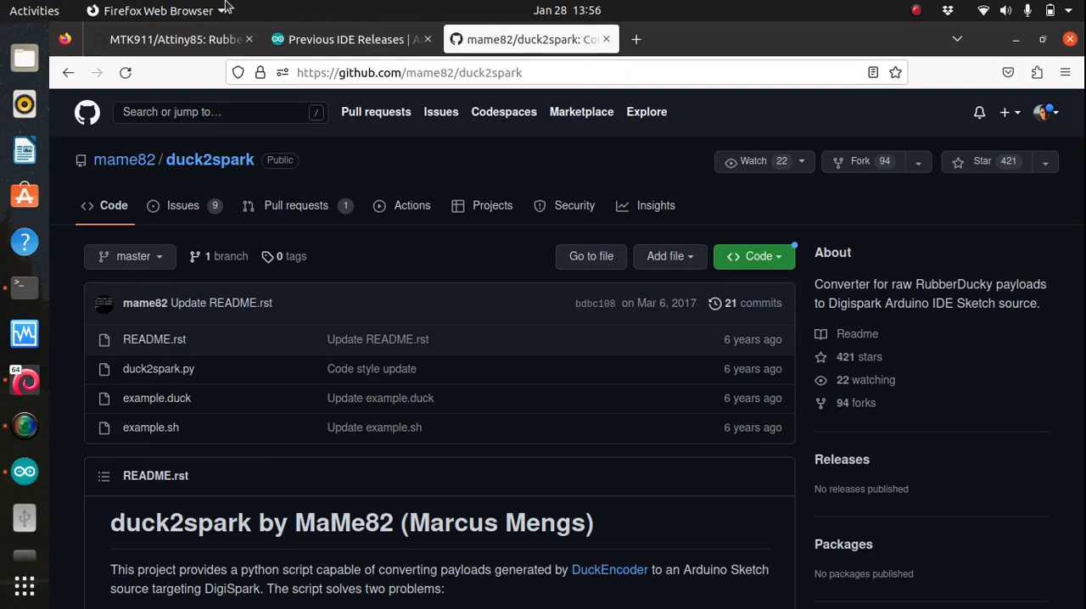
# - Switch to the MTK911/Attiny85 repository and show its payloads folder listing
pyautogui.click(161, 39)
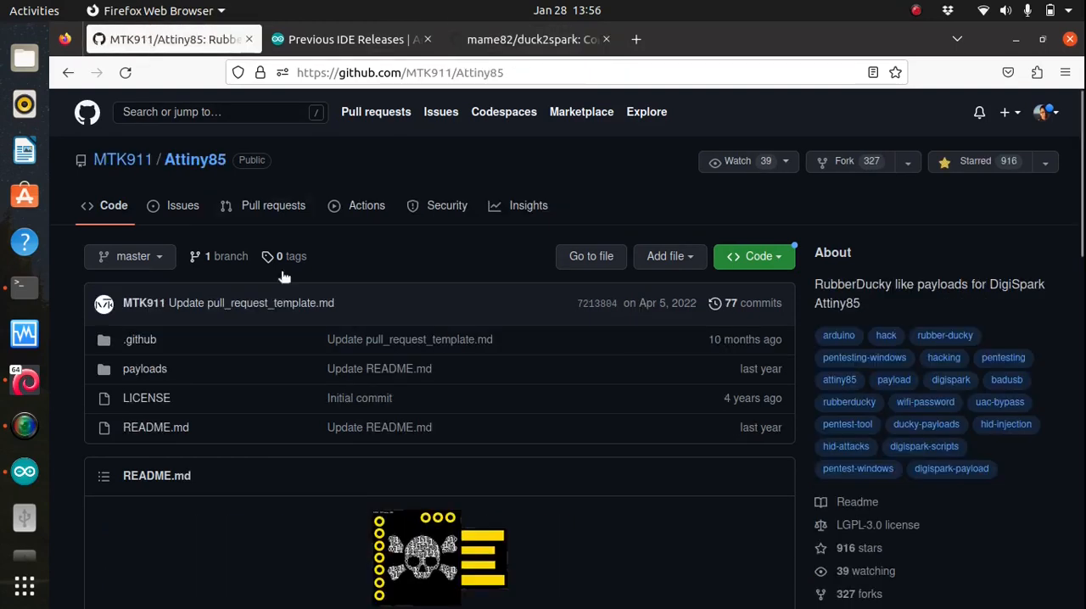
pyautogui.moveTo(331, 326)
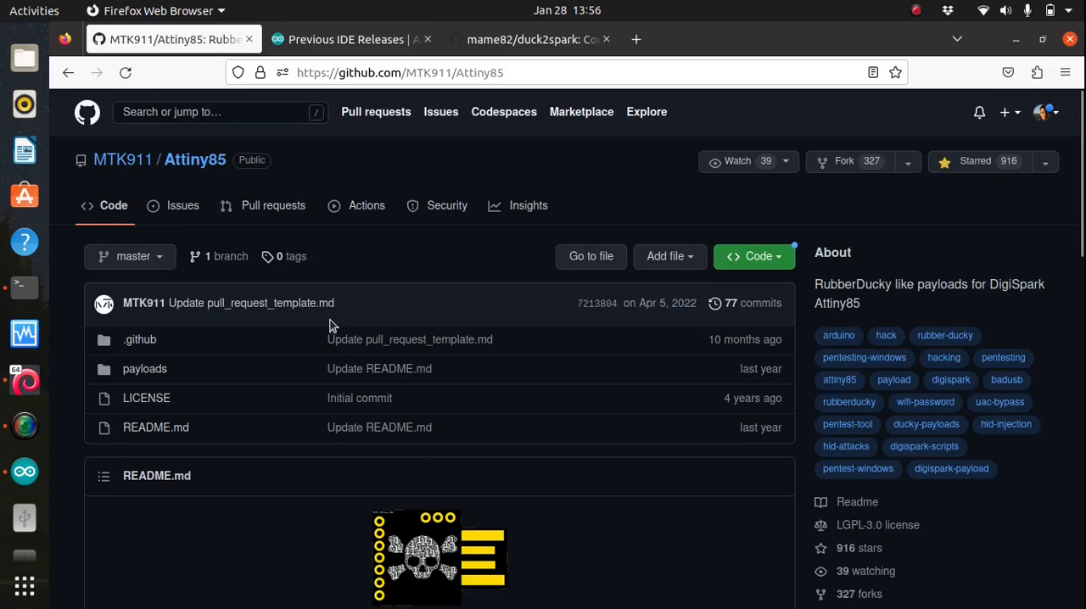
pyautogui.moveTo(144, 368)
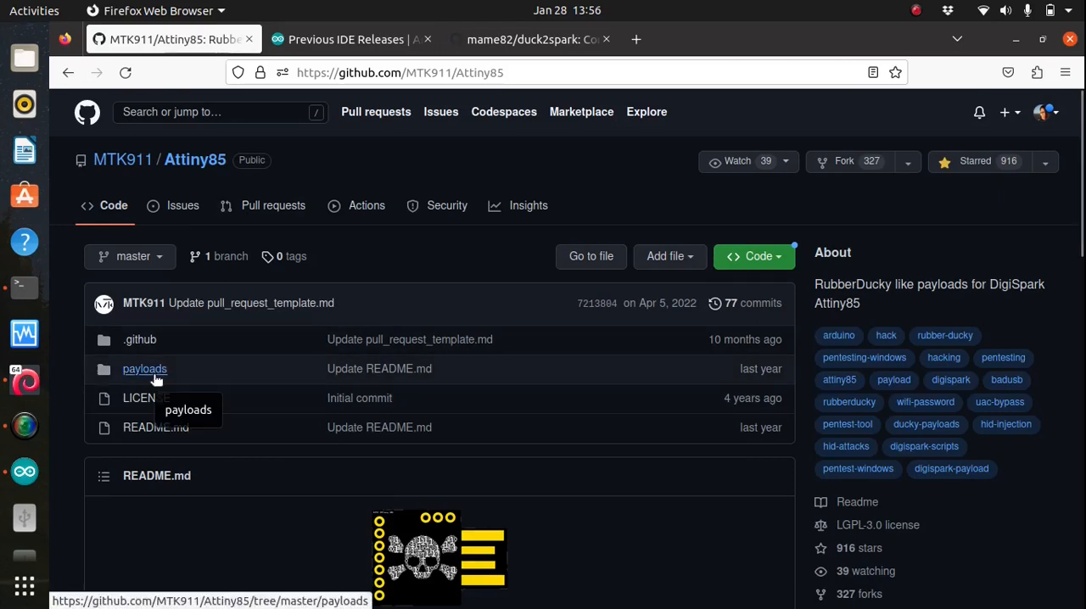
pyautogui.moveTo(437, 283)
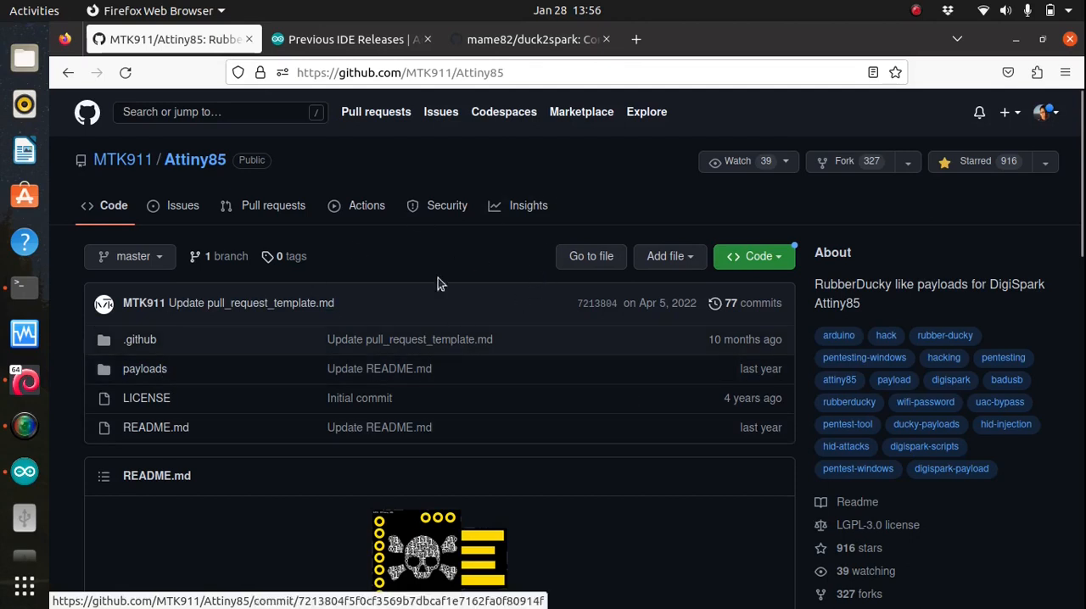
pyautogui.moveTo(329, 244)
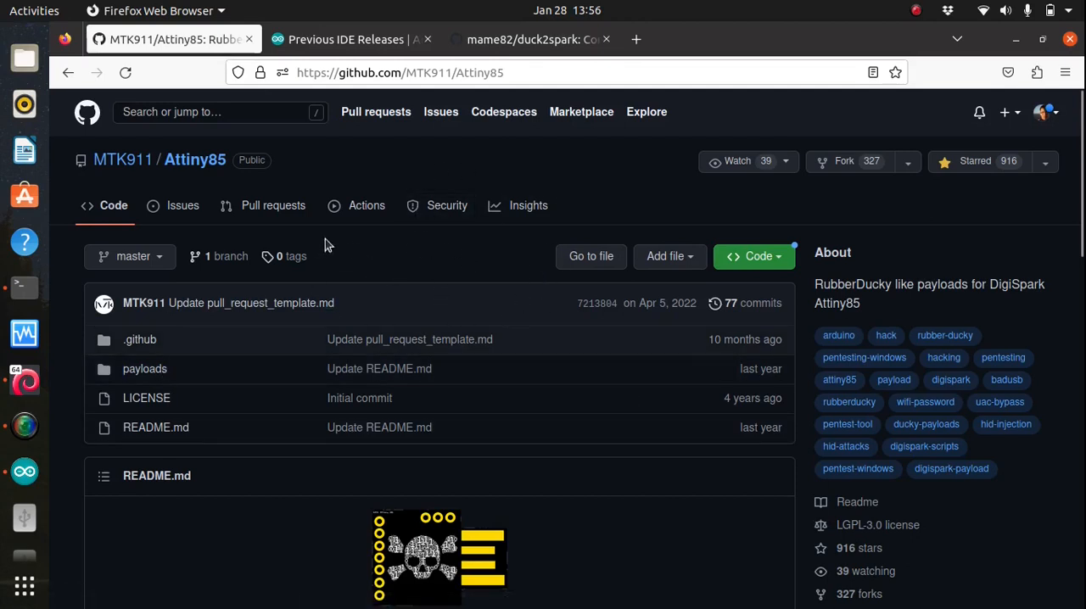
pyautogui.moveTo(145, 368)
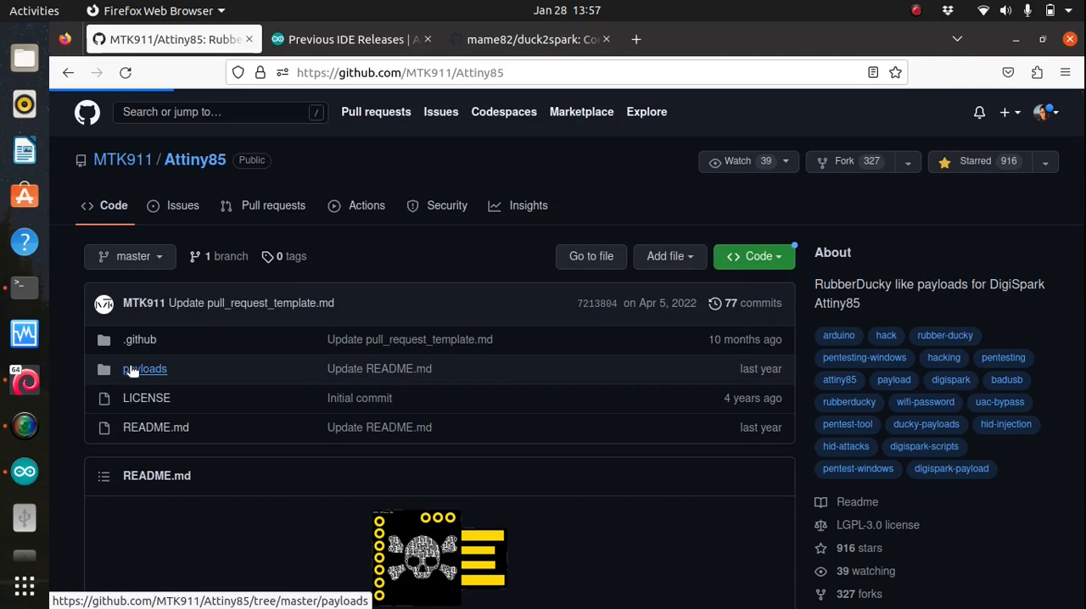
pyautogui.moveTo(281, 390)
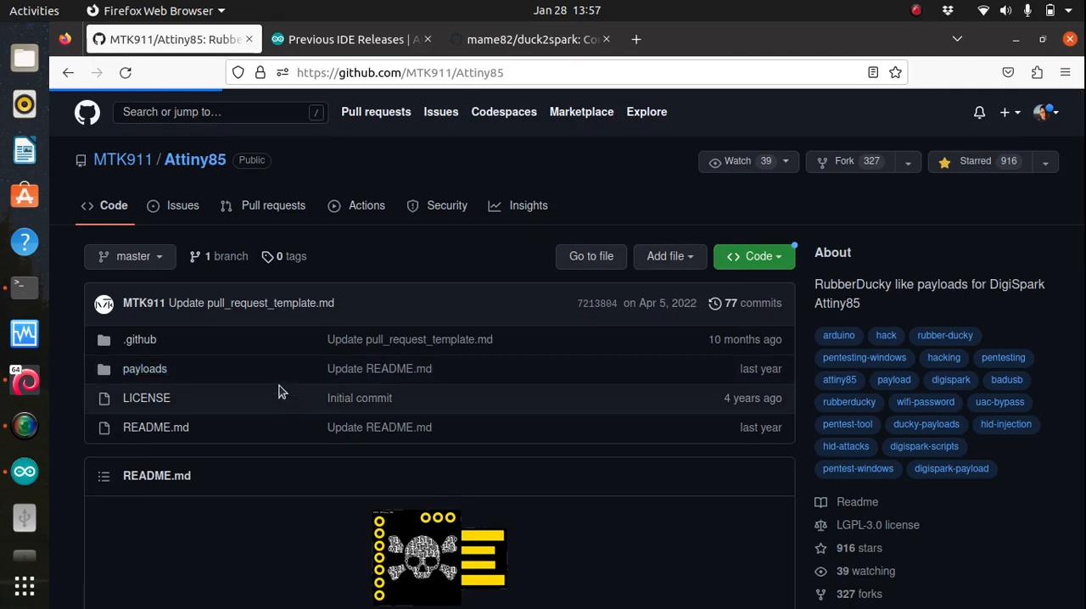
pyautogui.moveTo(204, 376)
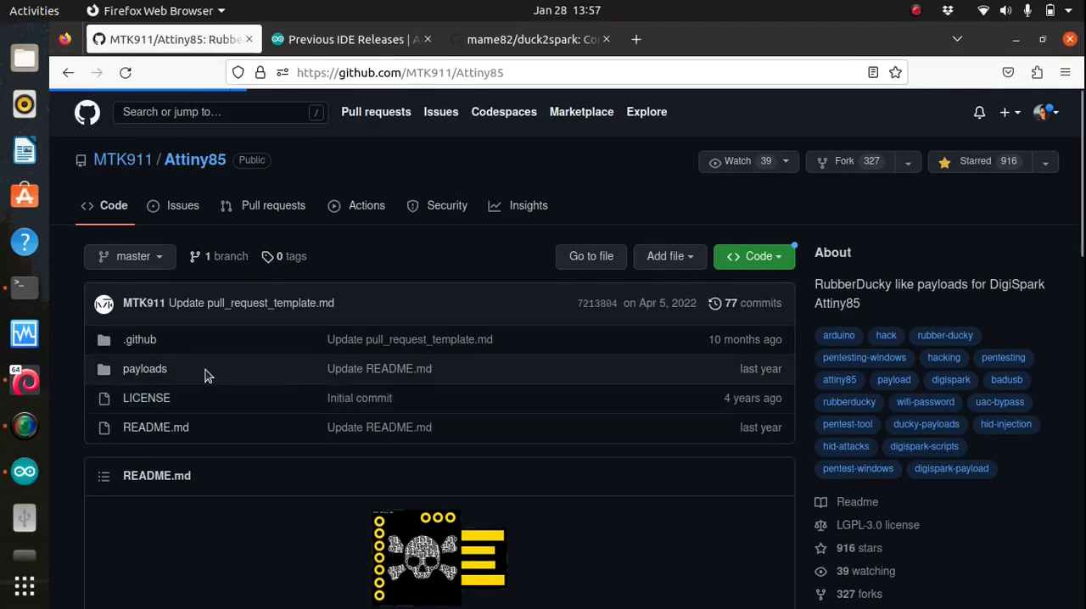
pyautogui.click(144, 368)
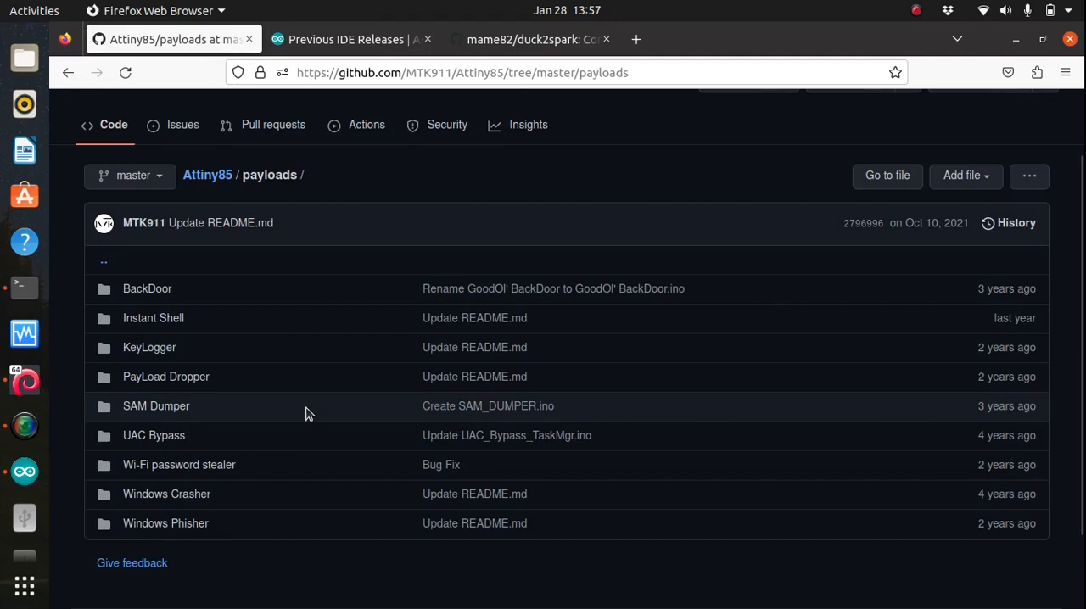
pyautogui.moveTo(595, 438)
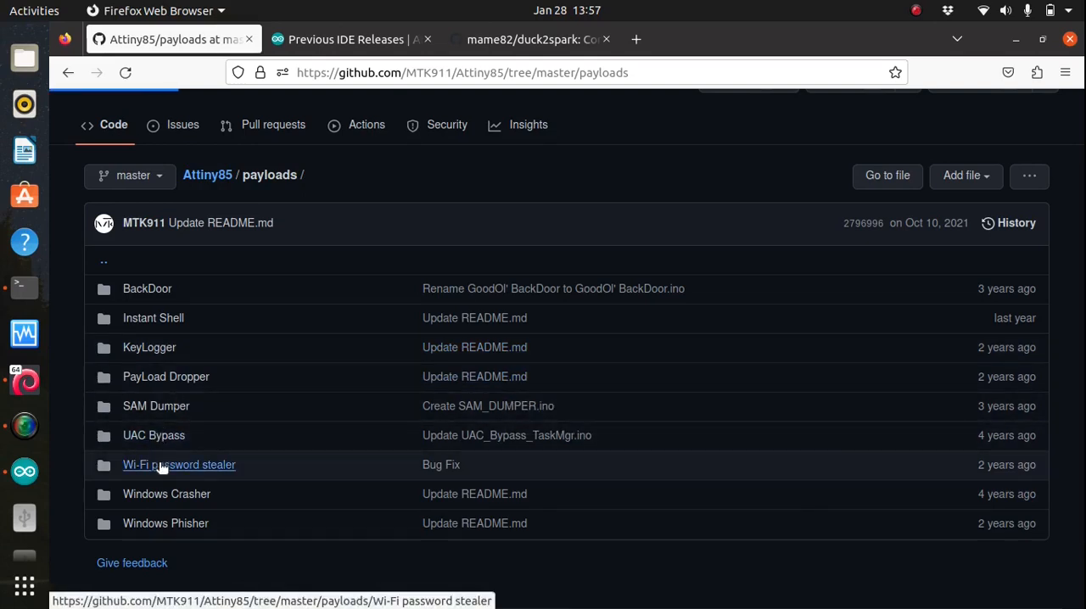
pyautogui.moveTo(179, 465)
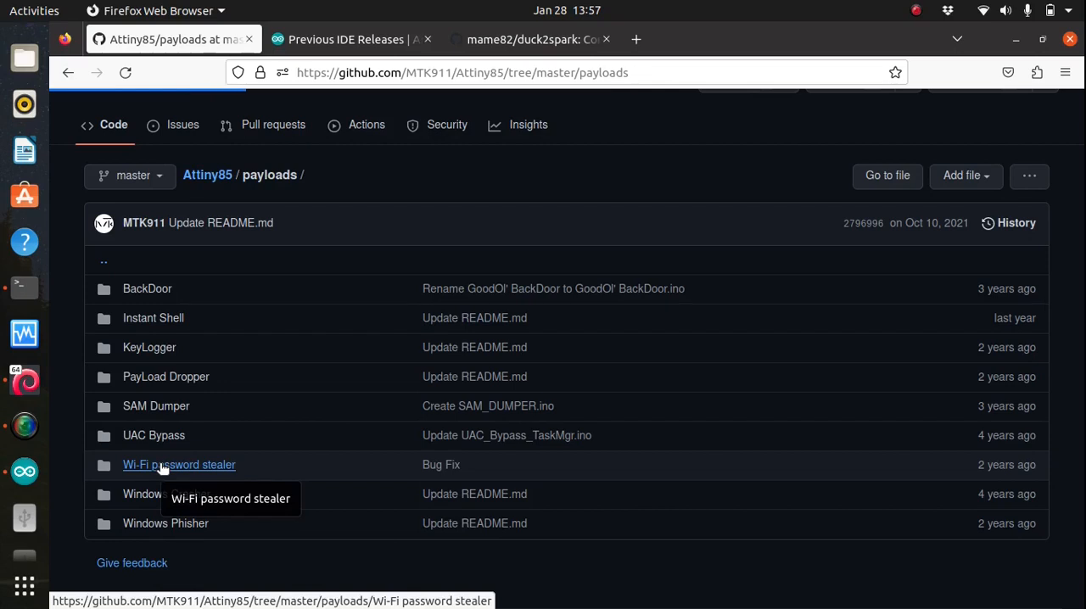
# - Open WifiKey-Grab_Minimize-of-Shame.ino in the Wi-Fi password stealer folder and review its code
pyautogui.click(180, 465)
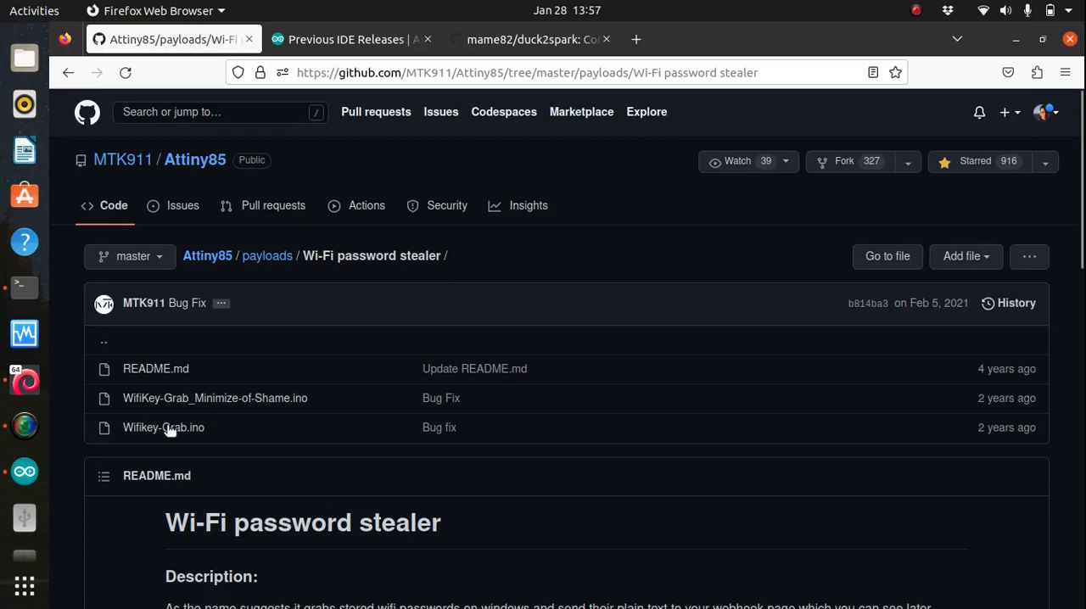
pyautogui.click(214, 397)
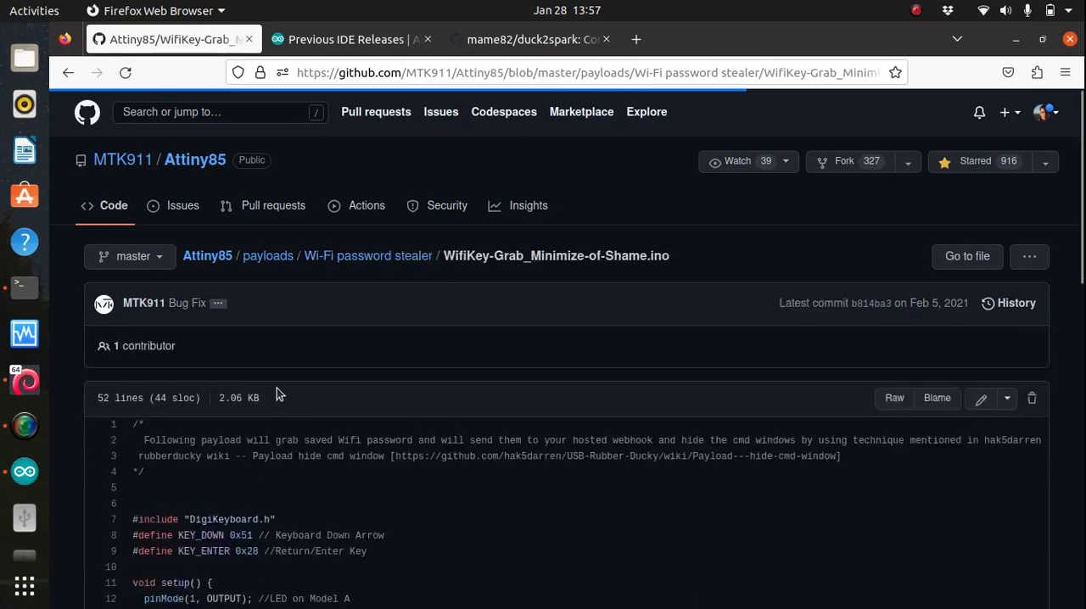
pyautogui.scroll(-3)
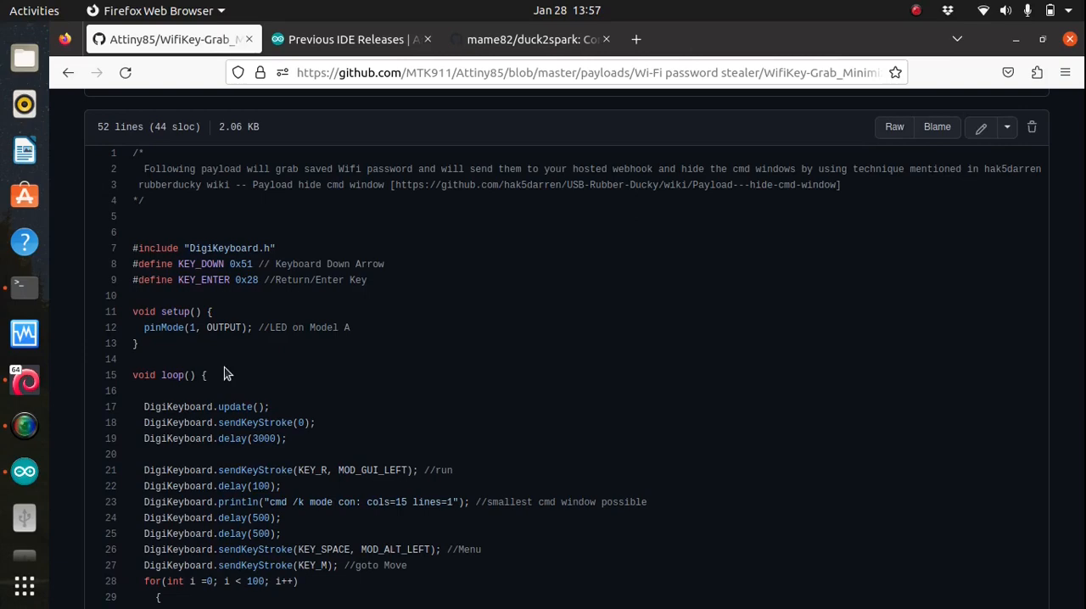
pyautogui.moveTo(139, 224)
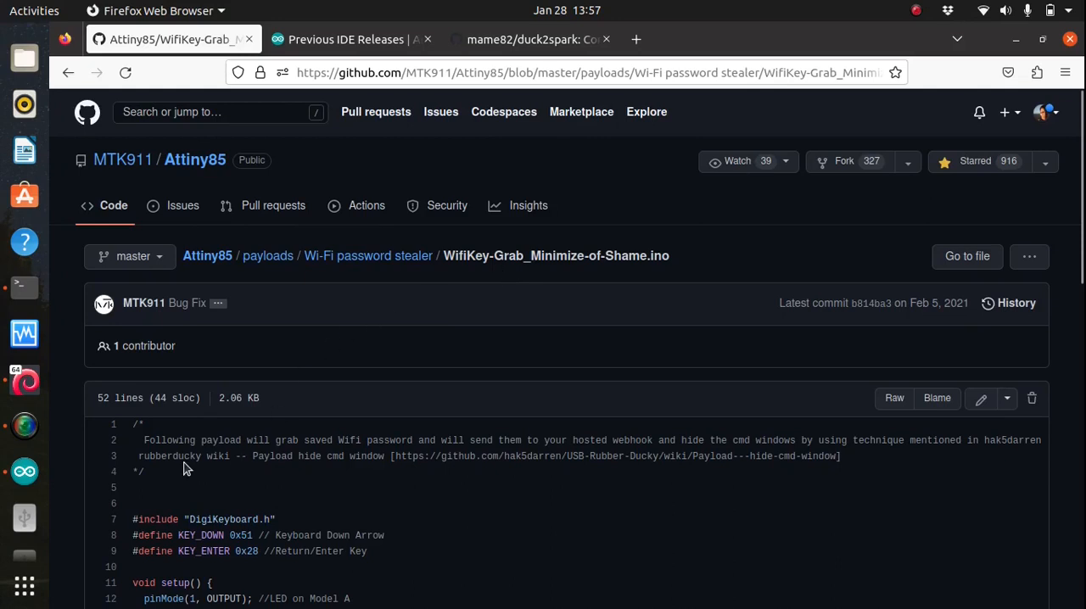
pyautogui.scroll(-3)
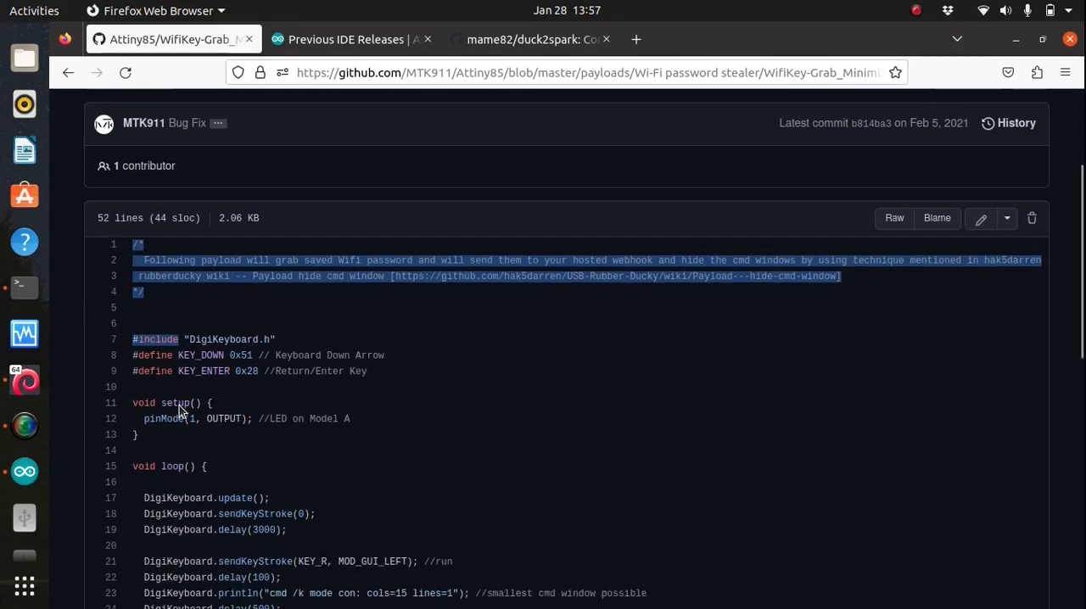
pyautogui.scroll(-3)
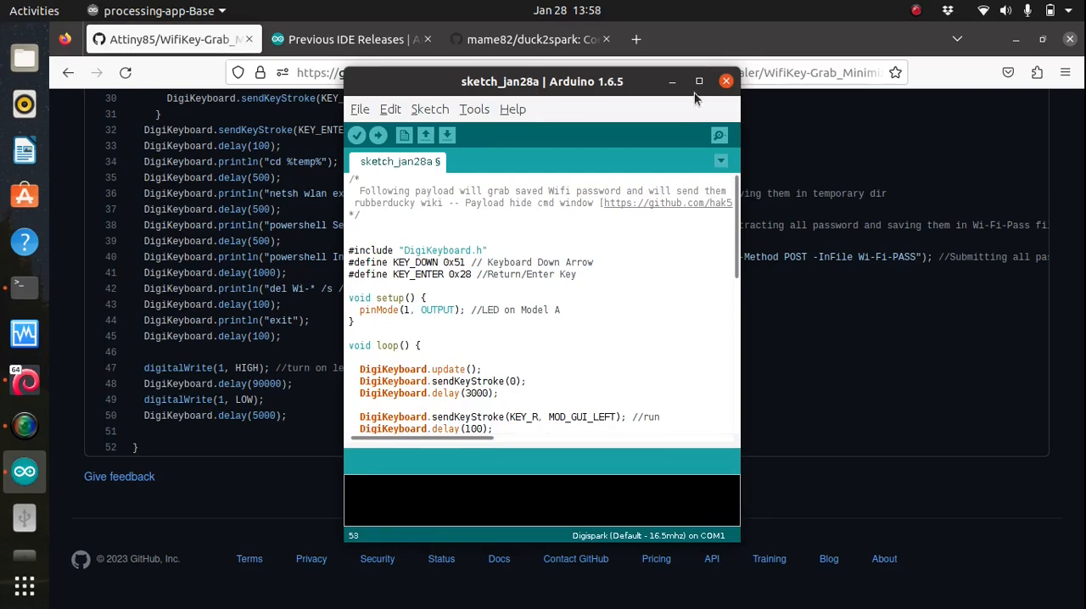
# - Maximize the sketch and select ADD-WEBHOOK-ADDRESS-HERE in the Invoke-WebRequest line for the webhook.site URL
pyautogui.click(700, 81)
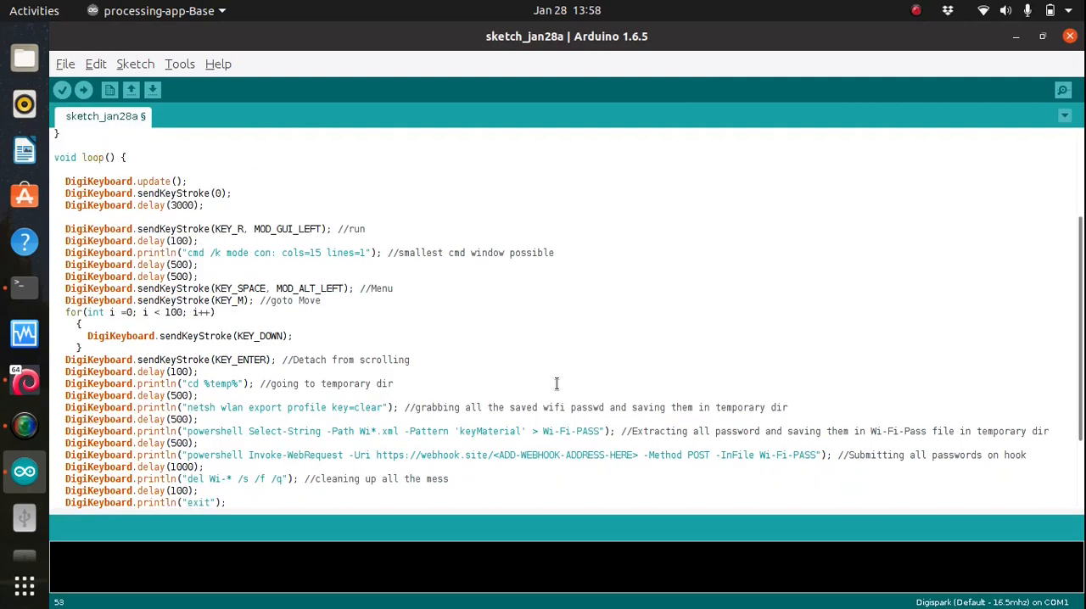
pyautogui.scroll(-3)
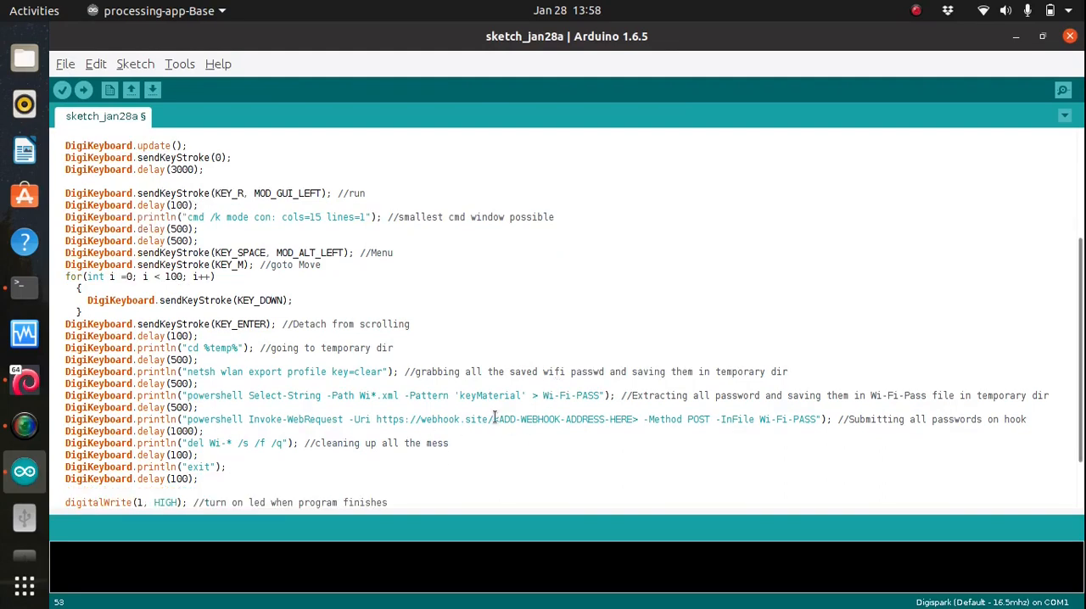
pyautogui.doubleClick(564, 419)
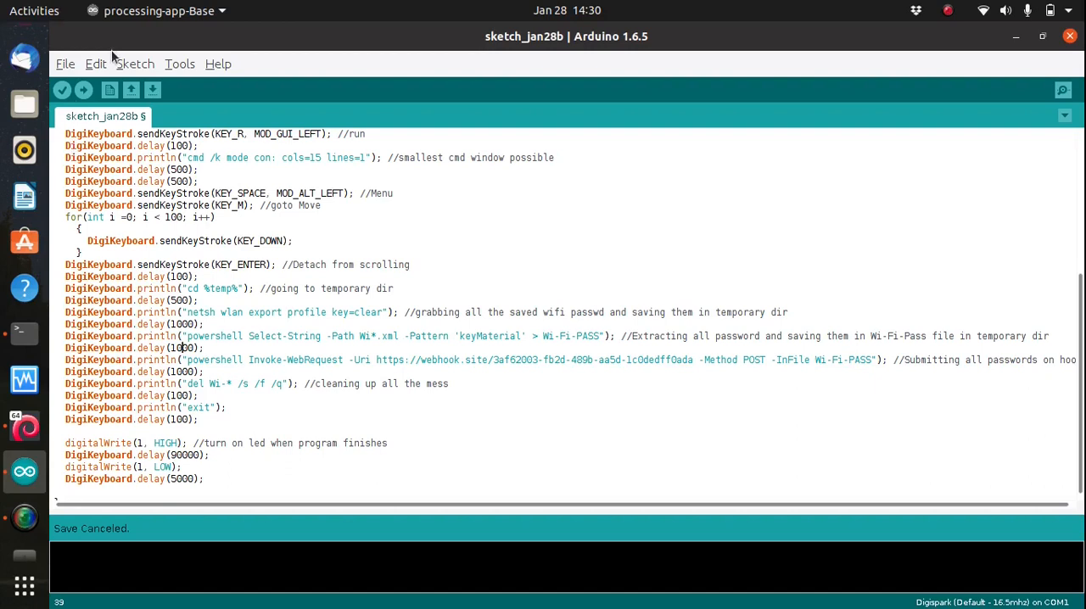
pyautogui.moveTo(83, 90)
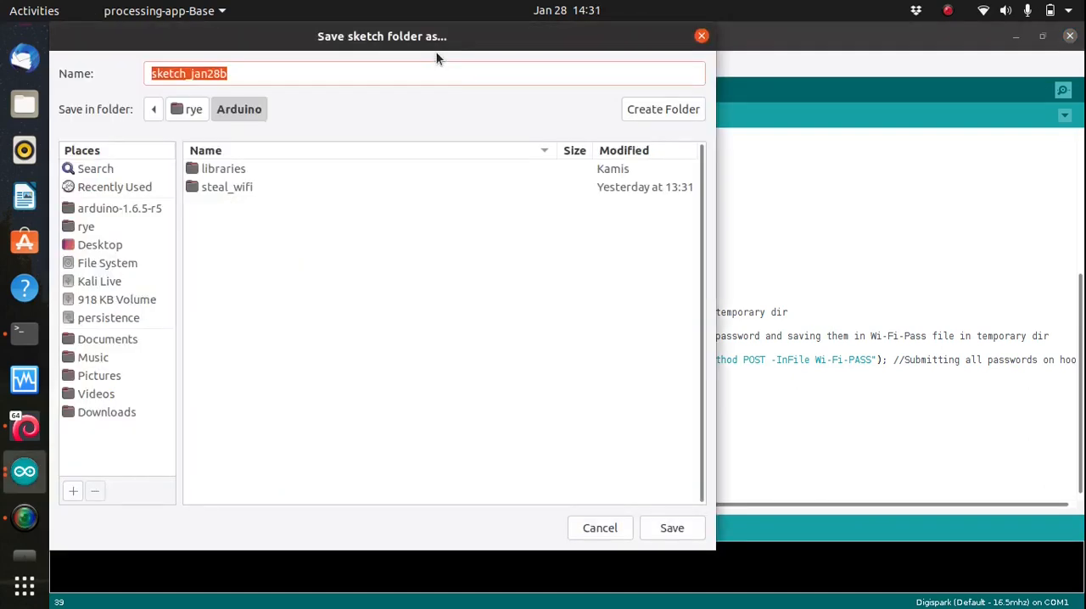
# - Save the payload sketch as sketch_jan28b in the Arduino sketch folder
pyautogui.click(672, 528)
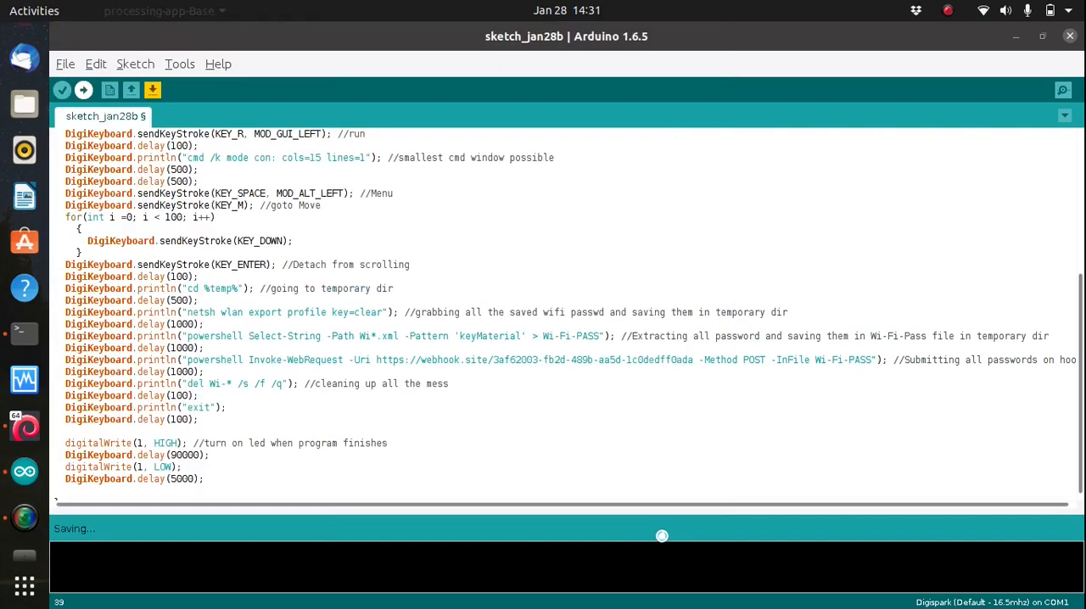
pyautogui.click(83, 90)
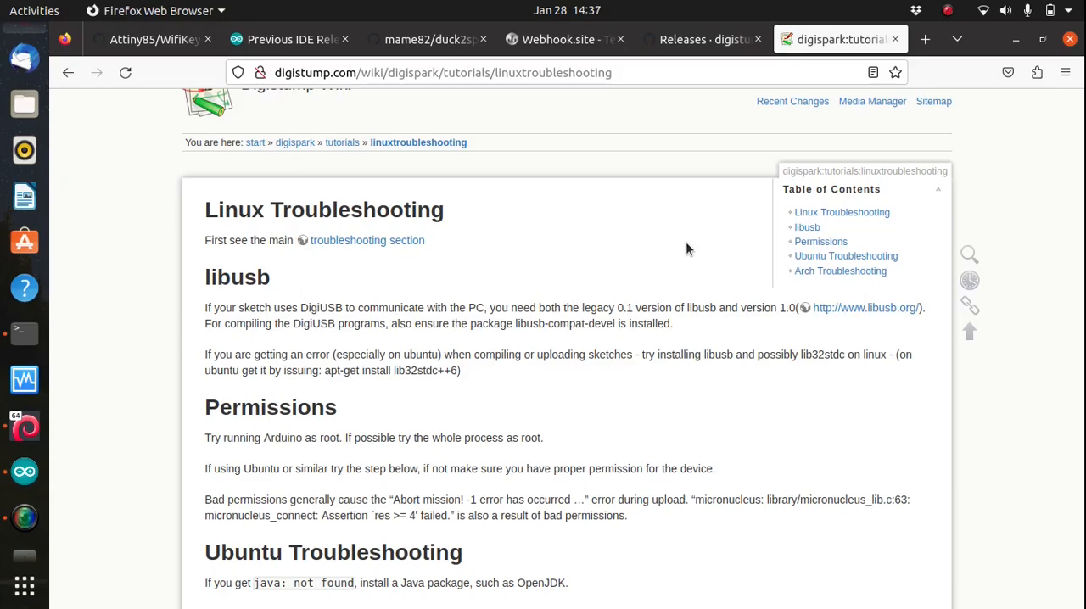
# - Read down to the Ubuntu udev rules for Digispark, then bring up the DigistumpArduino releases page
pyautogui.scroll(-3)
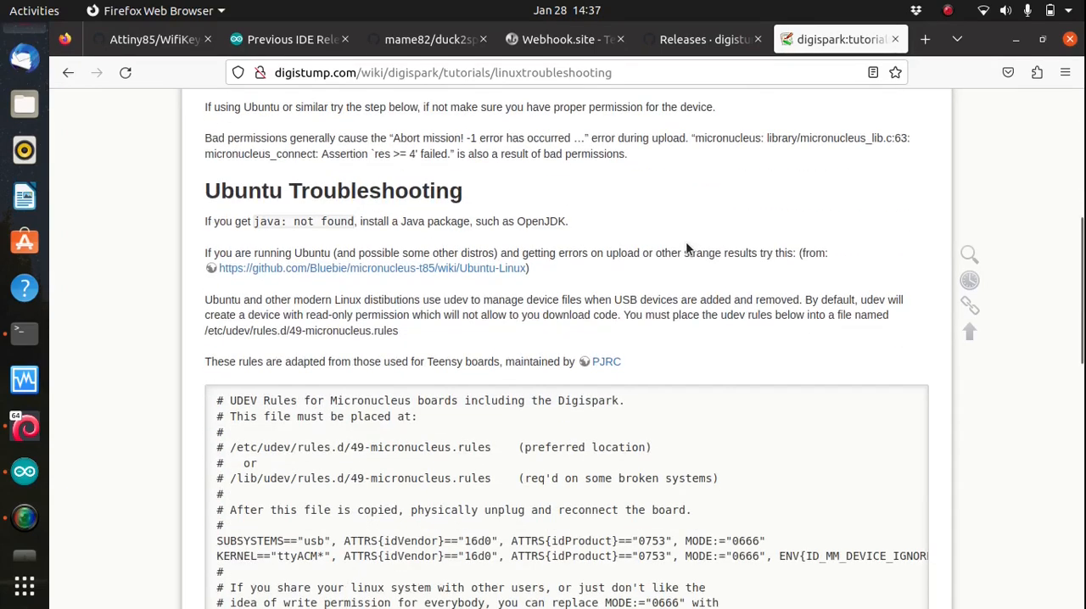
pyautogui.scroll(-3)
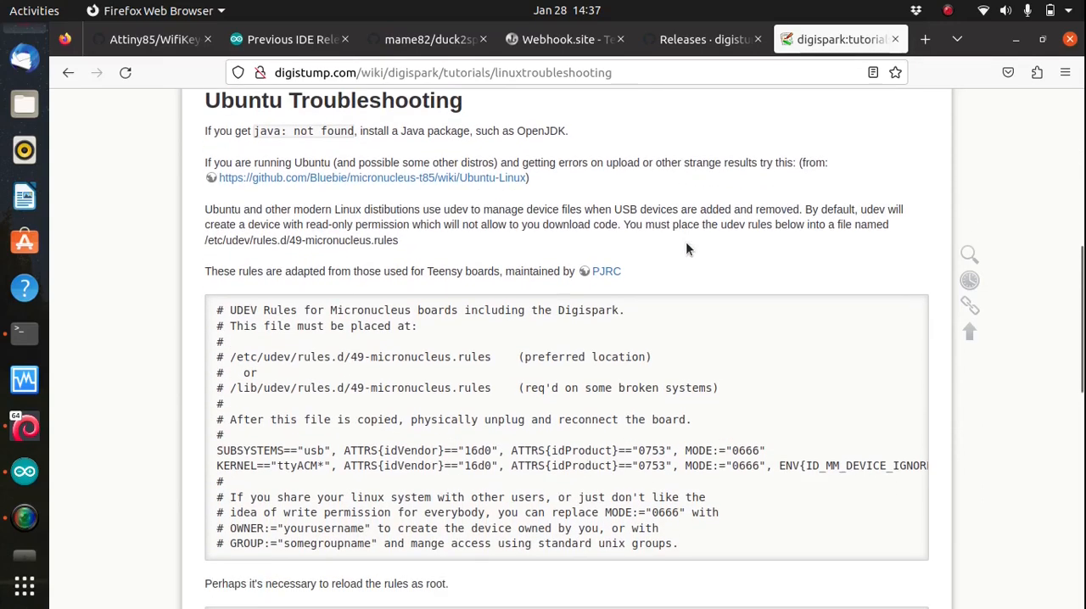
pyautogui.scroll(-3)
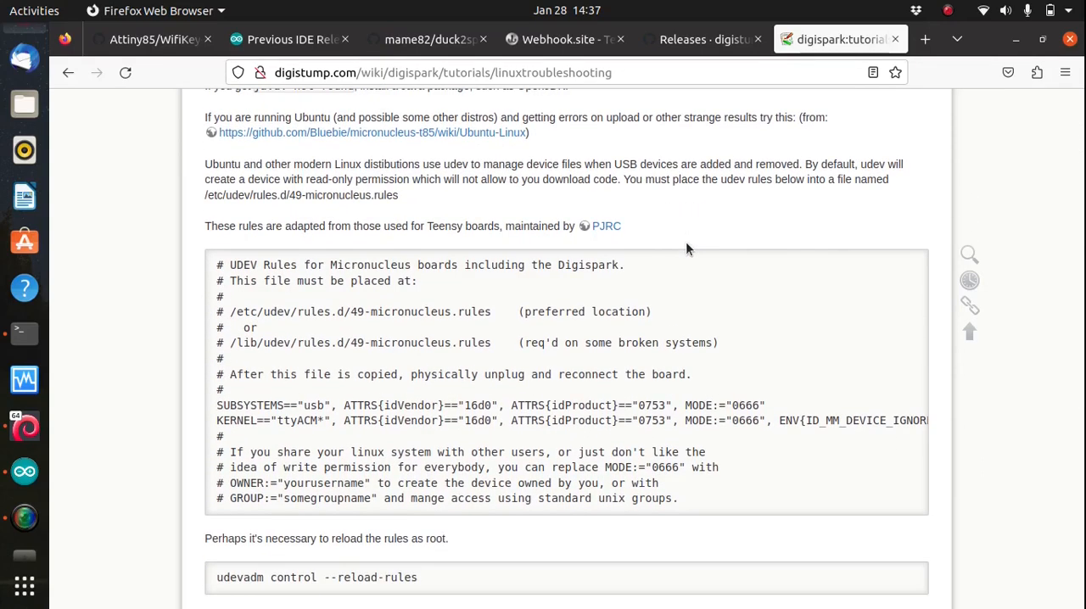
pyautogui.click(699, 39)
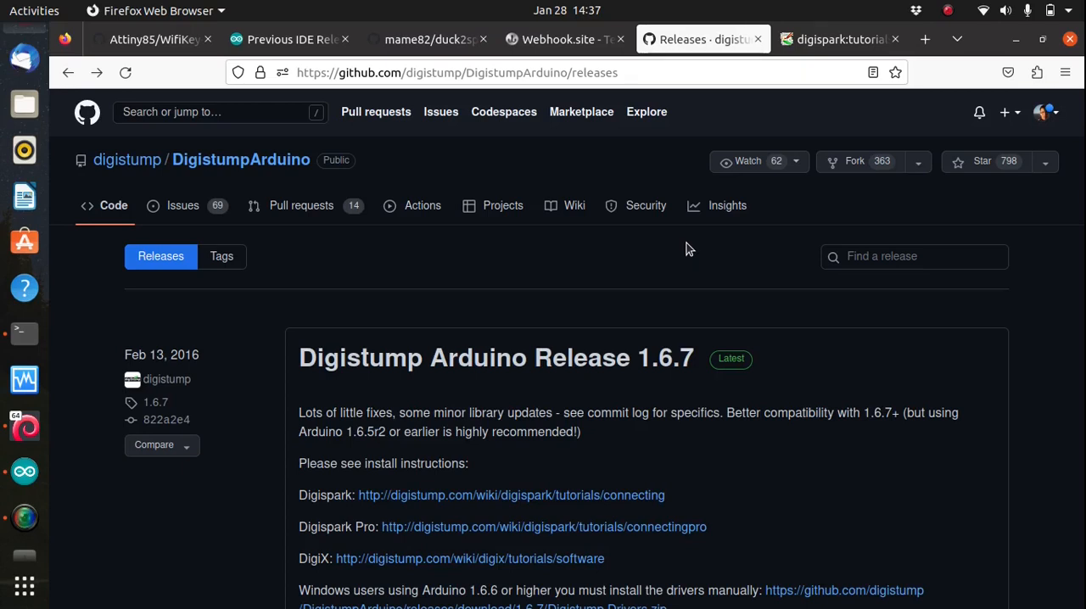
pyautogui.scroll(-3)
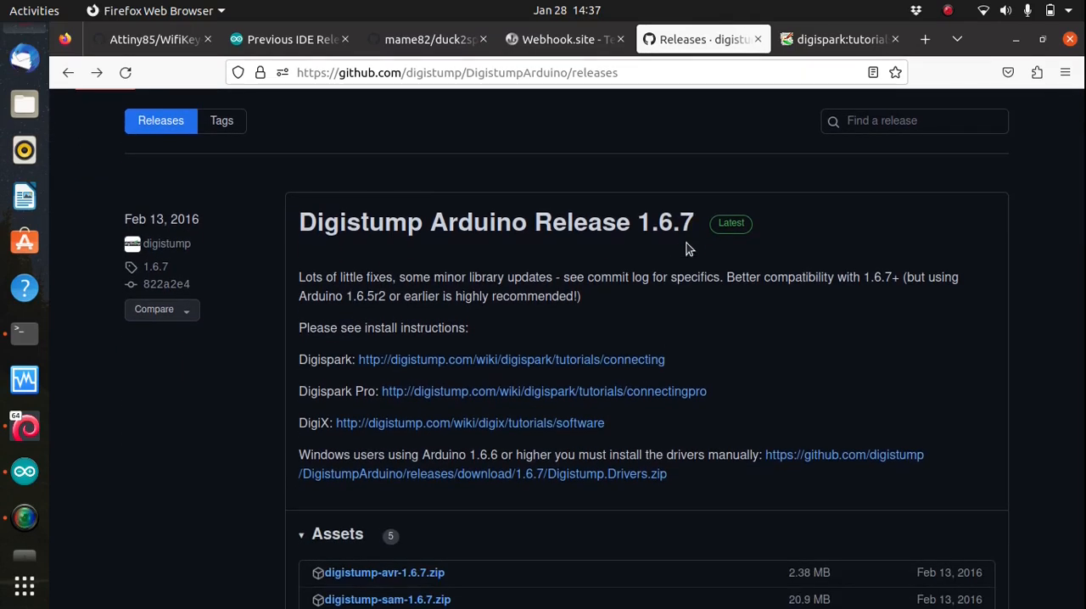
pyautogui.scroll(-3)
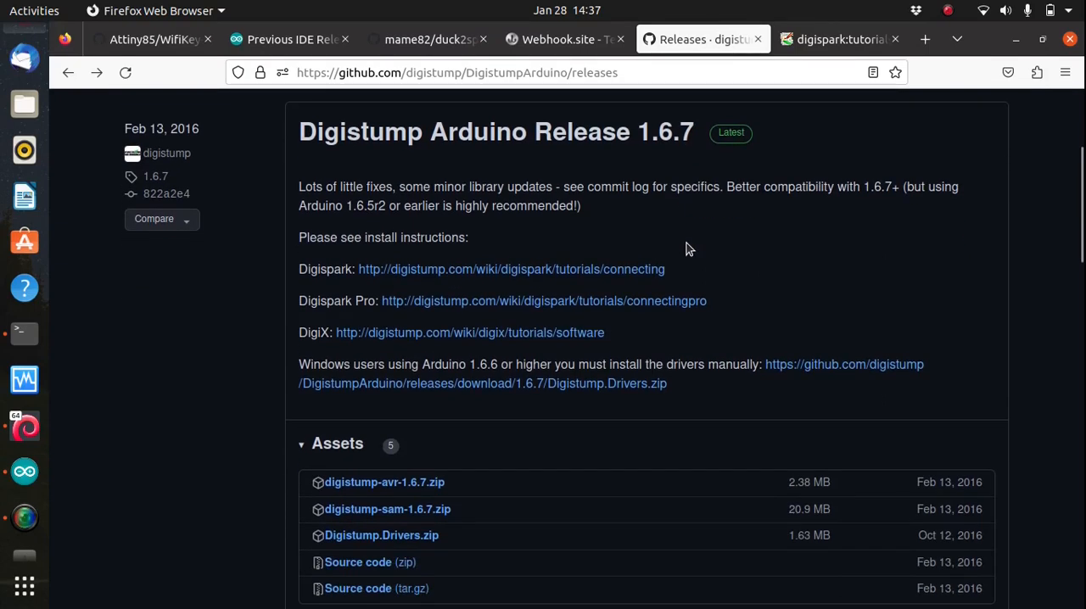